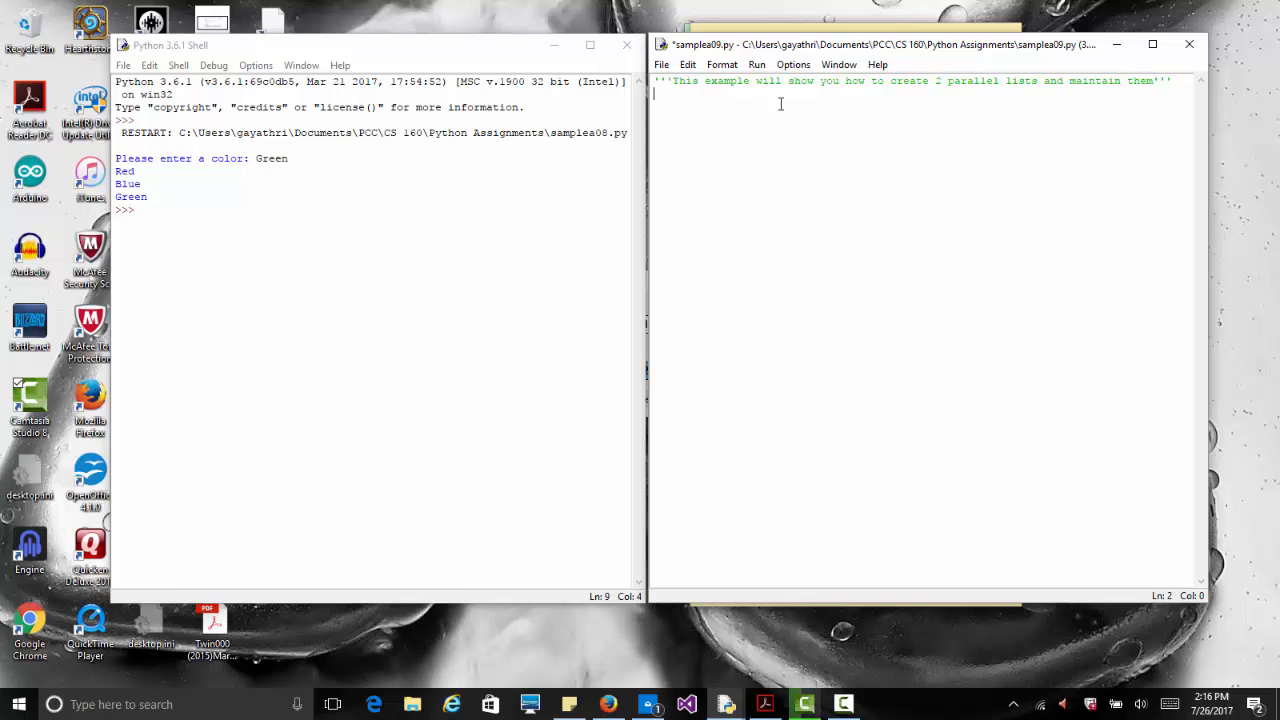
- Type myColors = ["Red", "Blue", "Green", "Indigo", "Violet", "Yellow", "Orange"]
{"action": "type", "text": "myCo"}
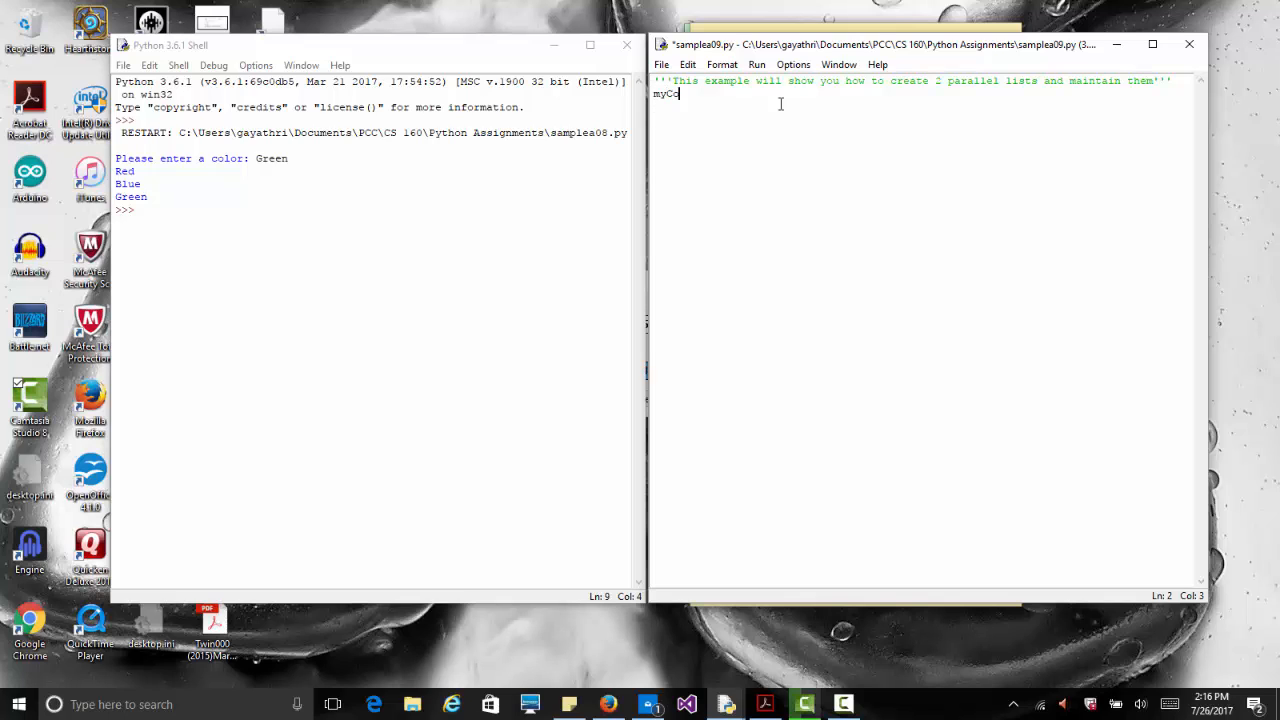
{"action": "type", "text": "lors"}
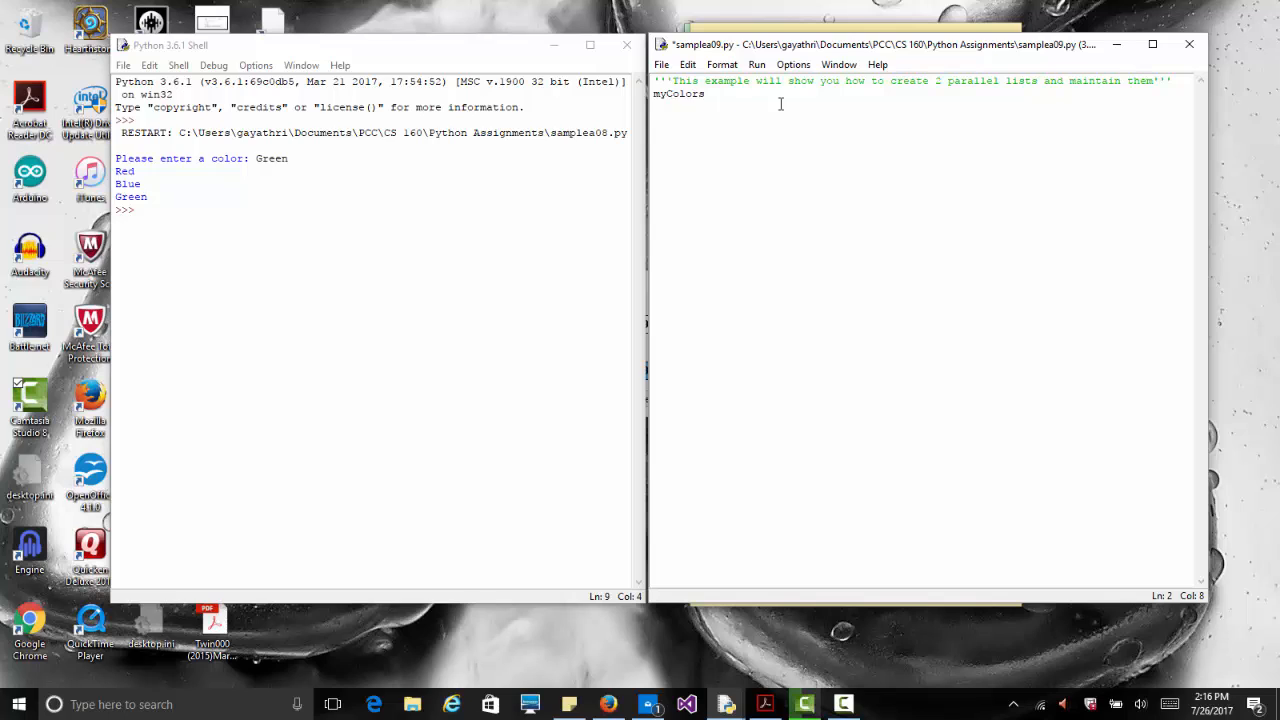
{"action": "type", "text": "="}
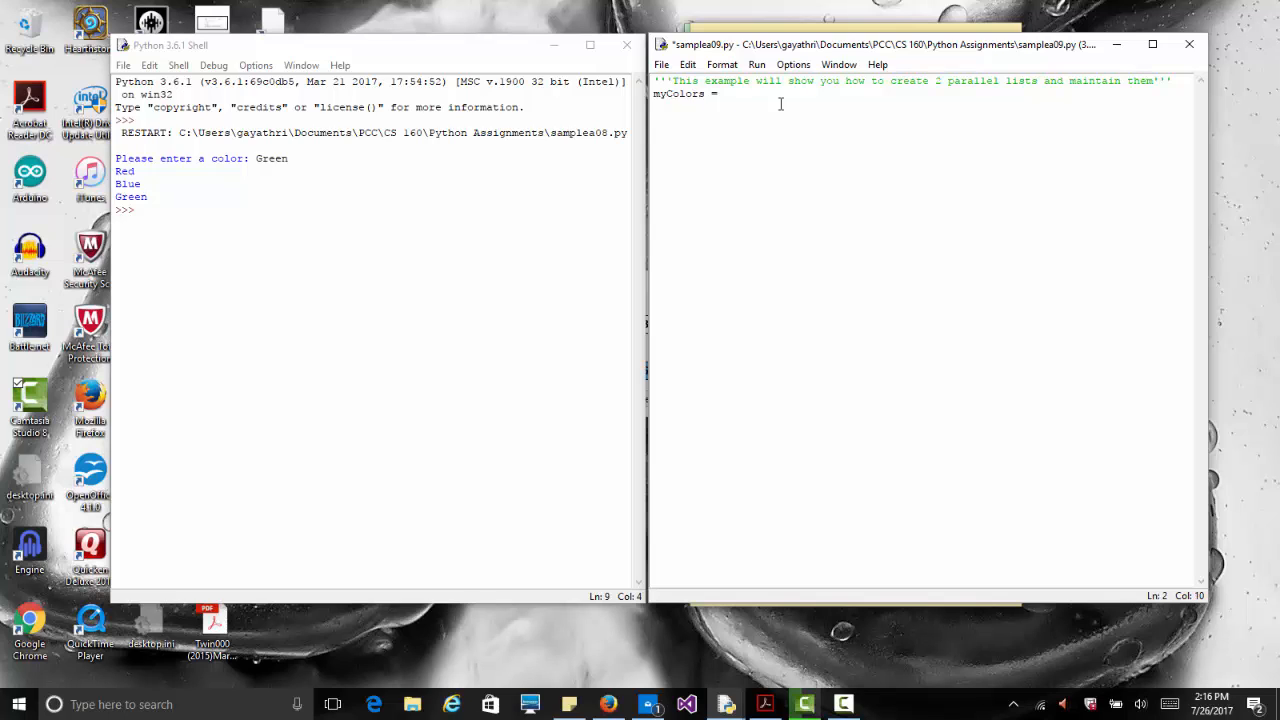
{"action": "type", "text": "[\""}
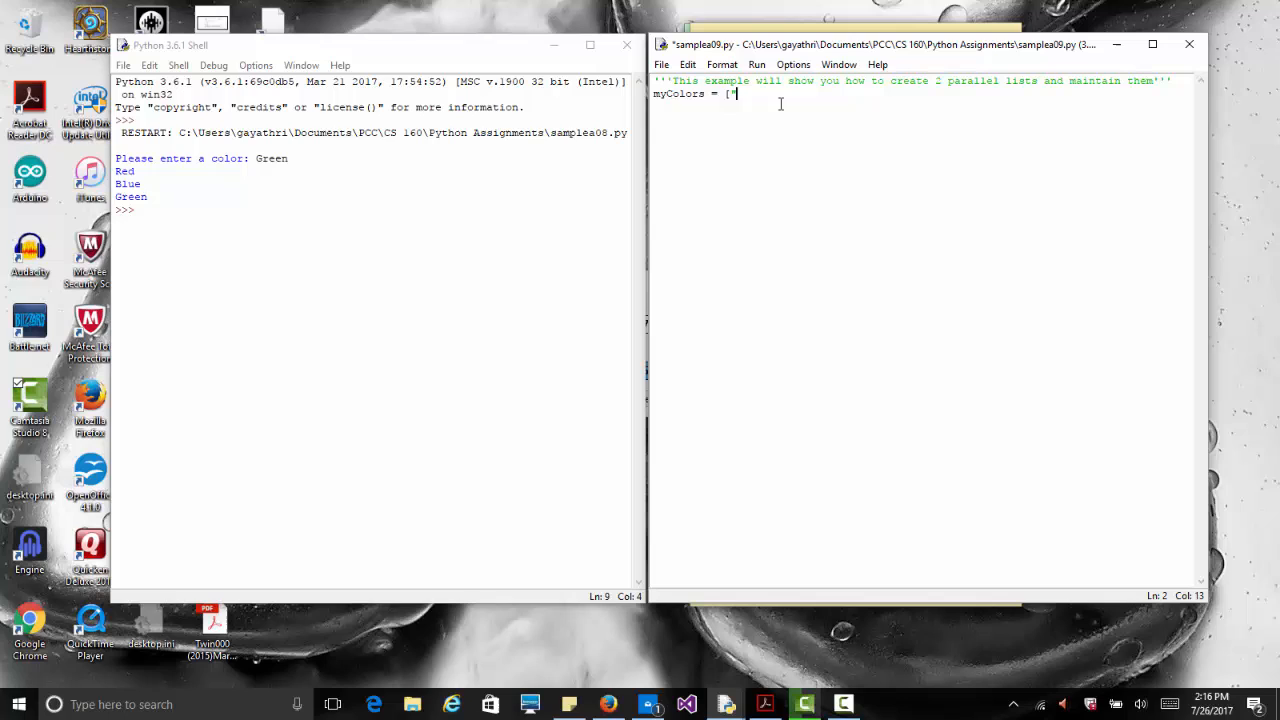
{"action": "type", "text": "Red\""}
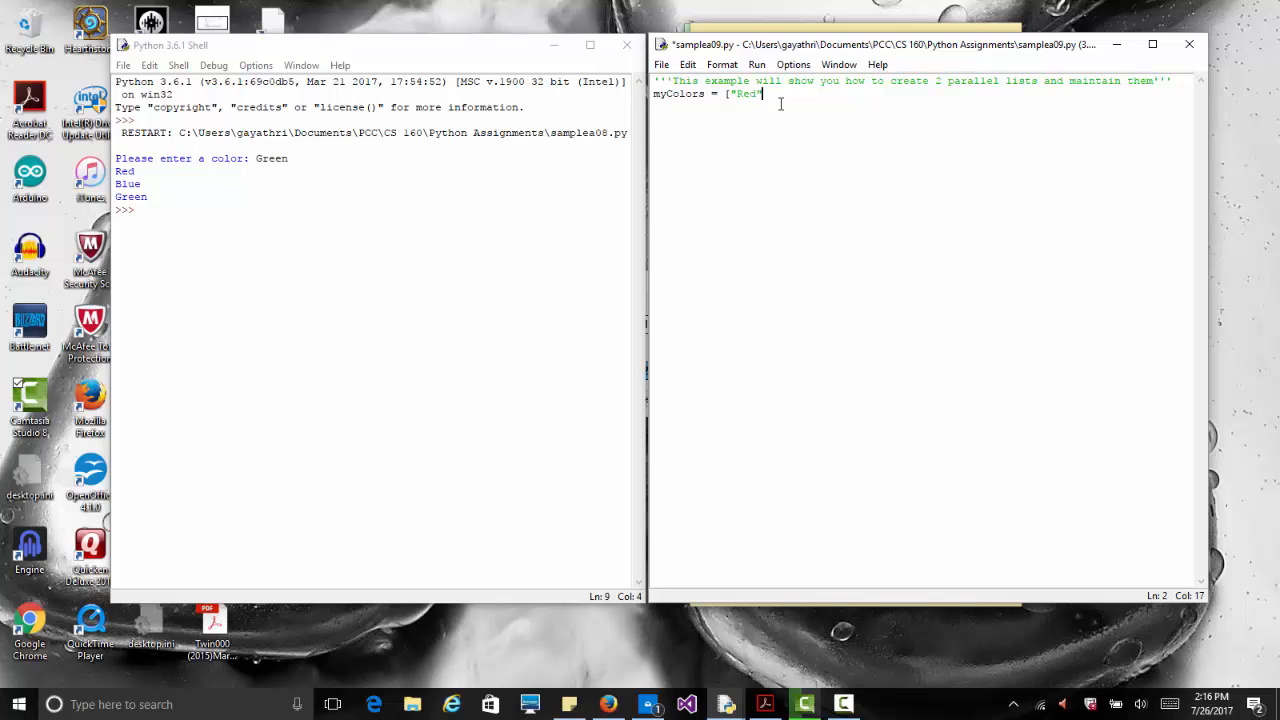
{"action": "type", "text": ", \"Blue\", \"G"}
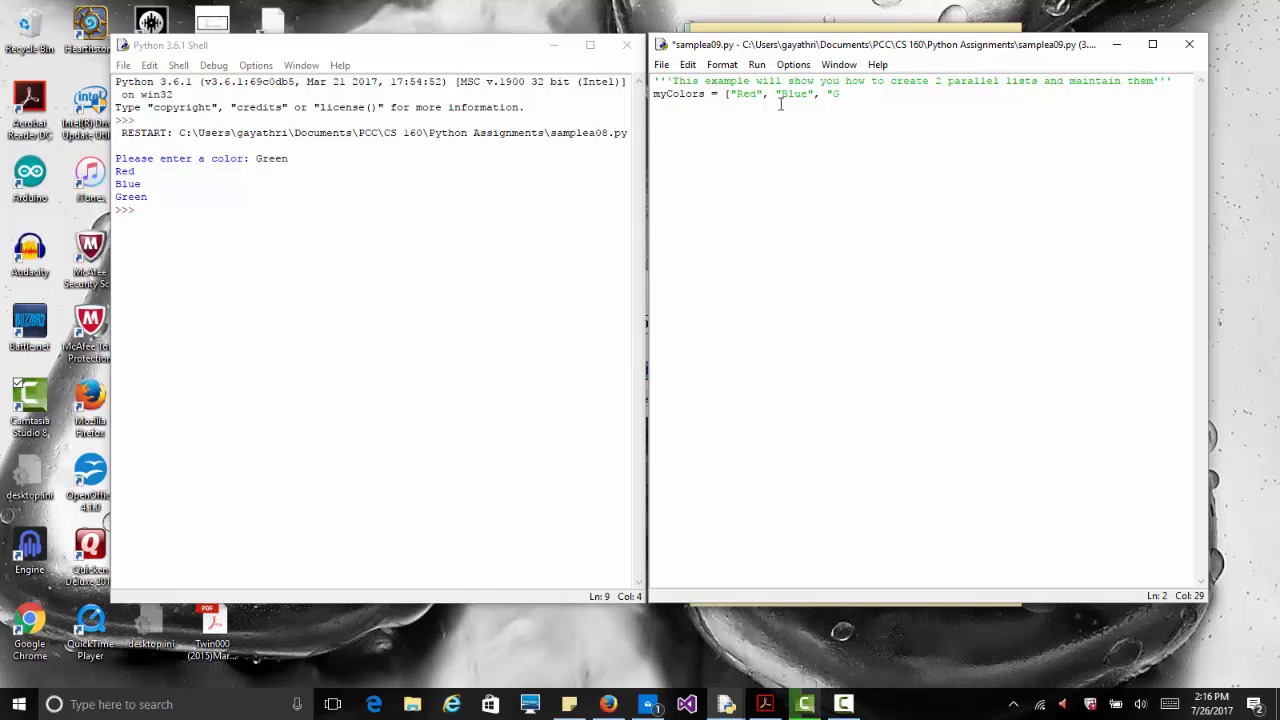
{"action": "type", "text": "reen\","}
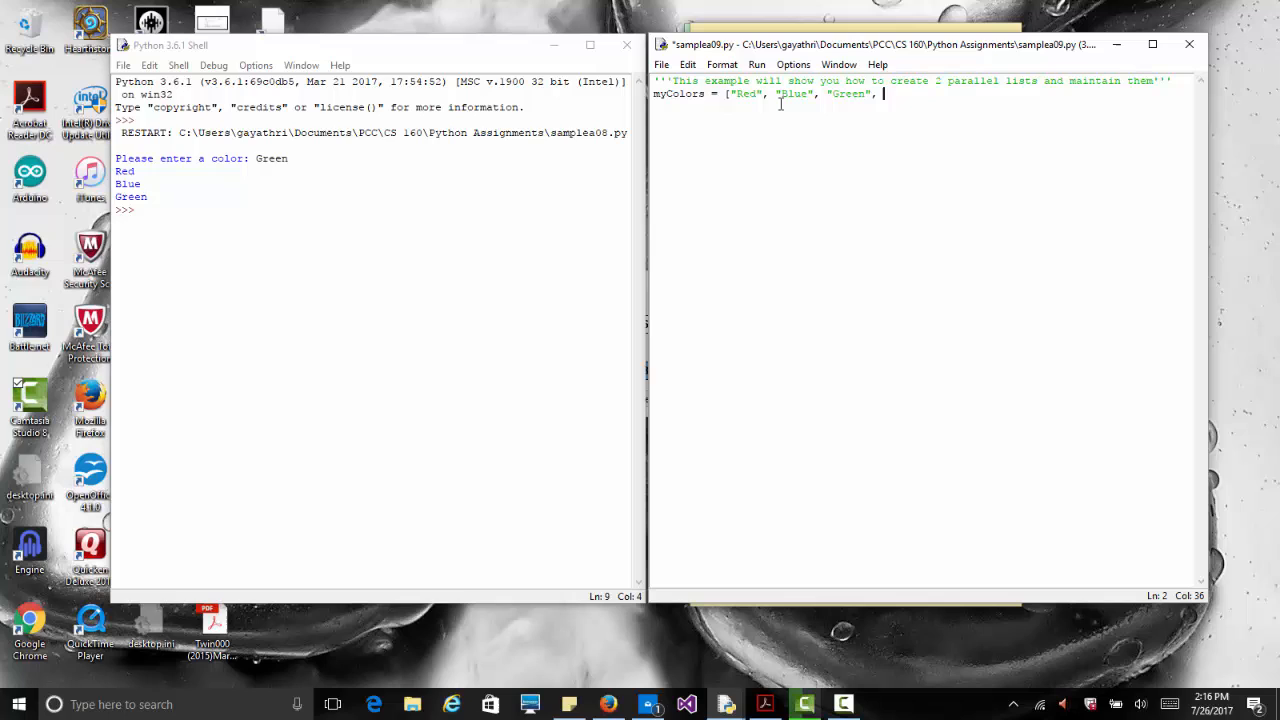
{"action": "type", "text": "\"Y"}
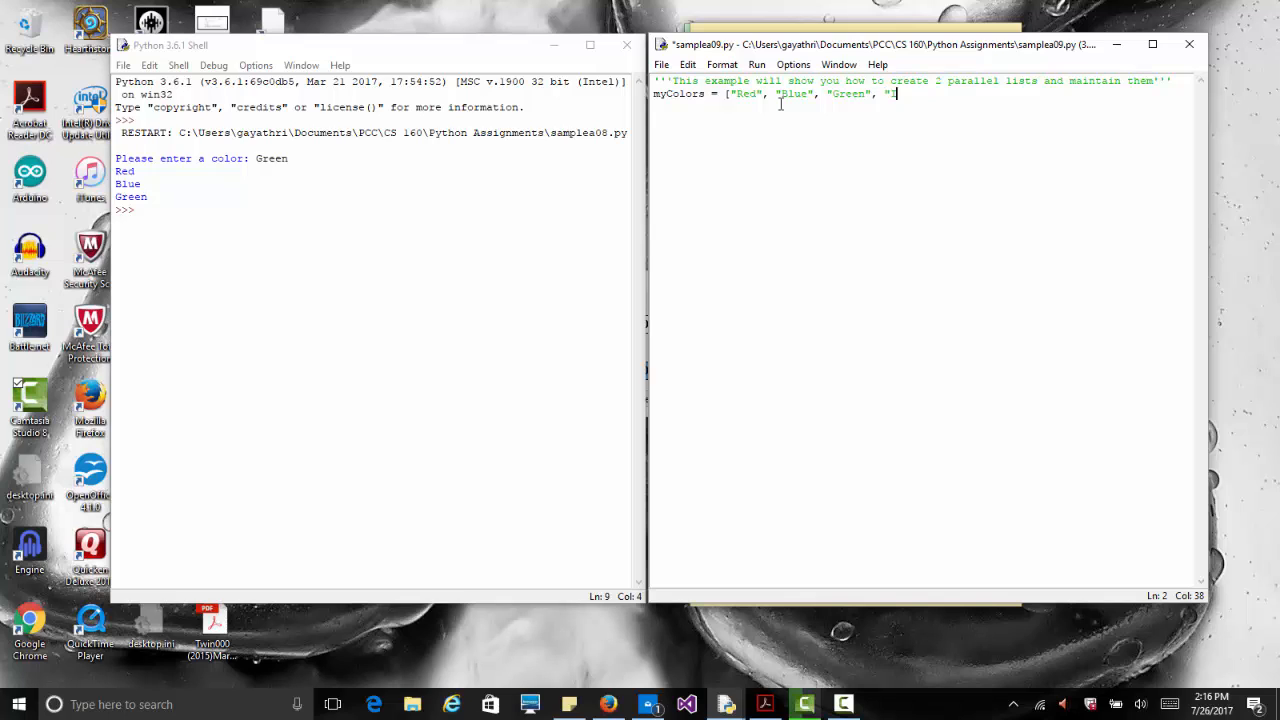
{"action": "type", "text": "Indigo\","}
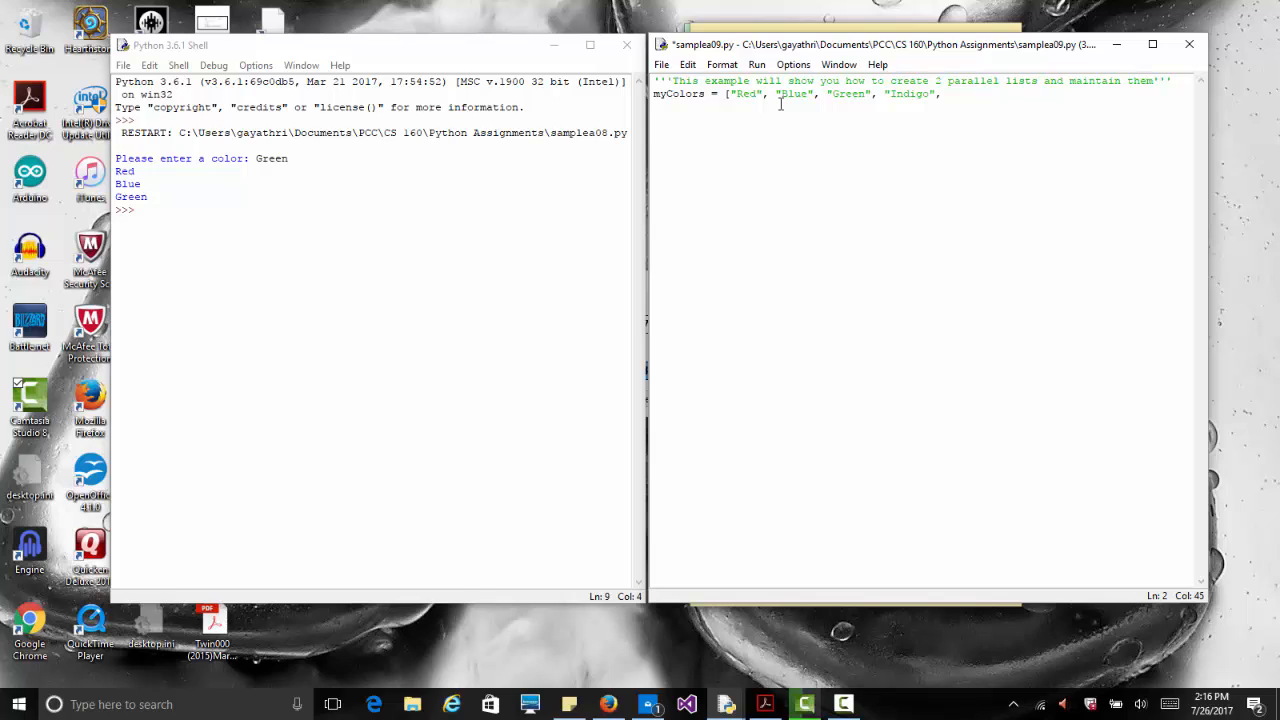
{"action": "type", "text": "\"Violet"}
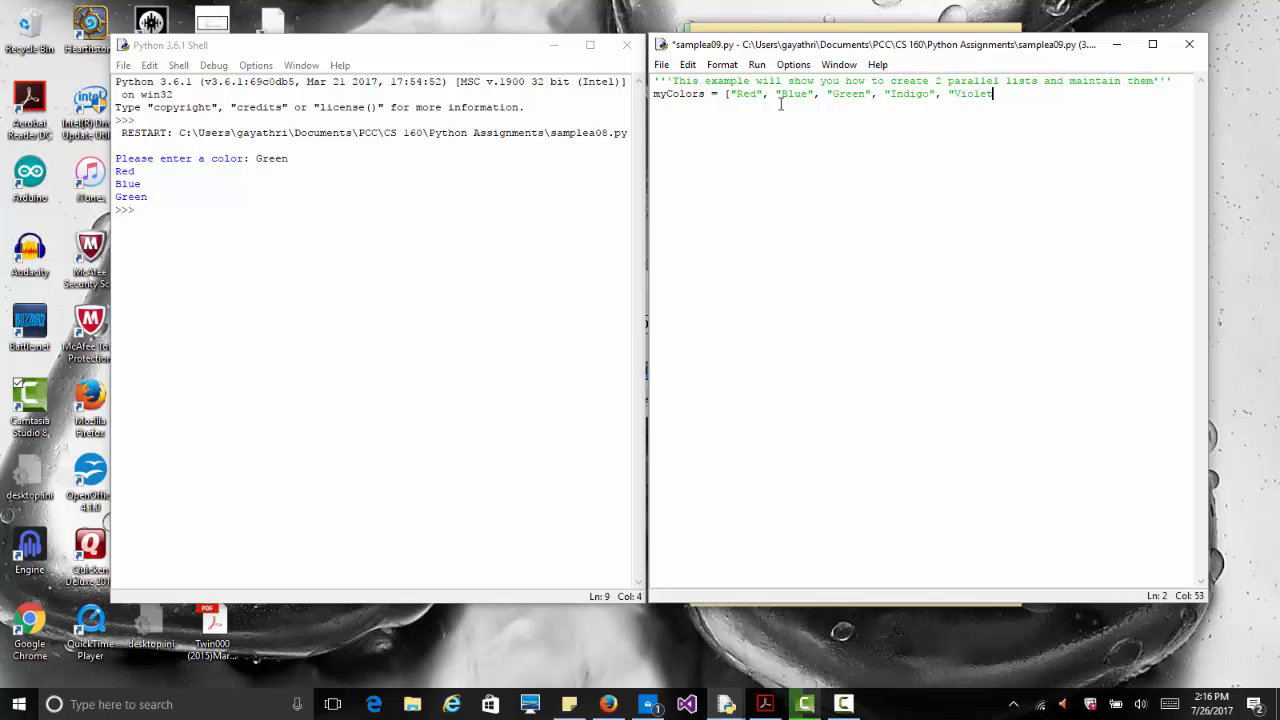
{"action": "type", "text": ", Yellow\","}
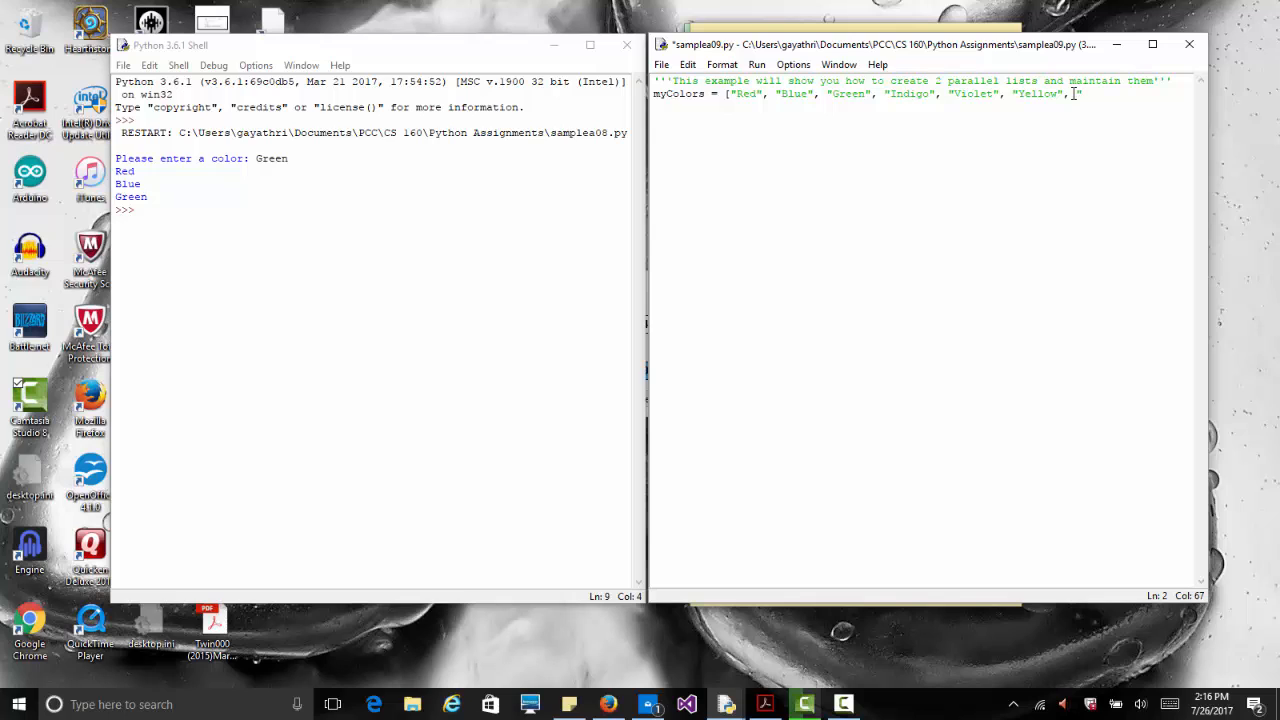
{"action": "type", "text": "\"Orange\""}
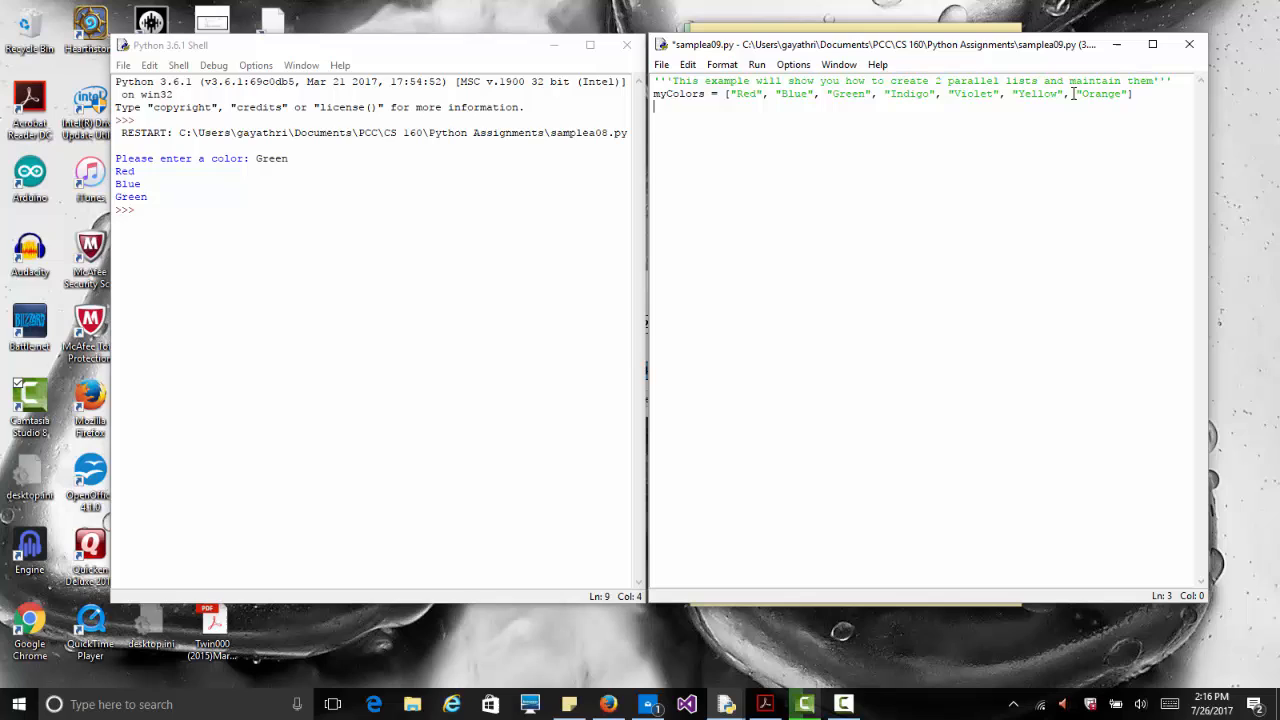
- Type myNumbers = [12, 23, 34, 45, 56, 67, 78], removing the trailing comma
{"action": "type", "text": "myN"}
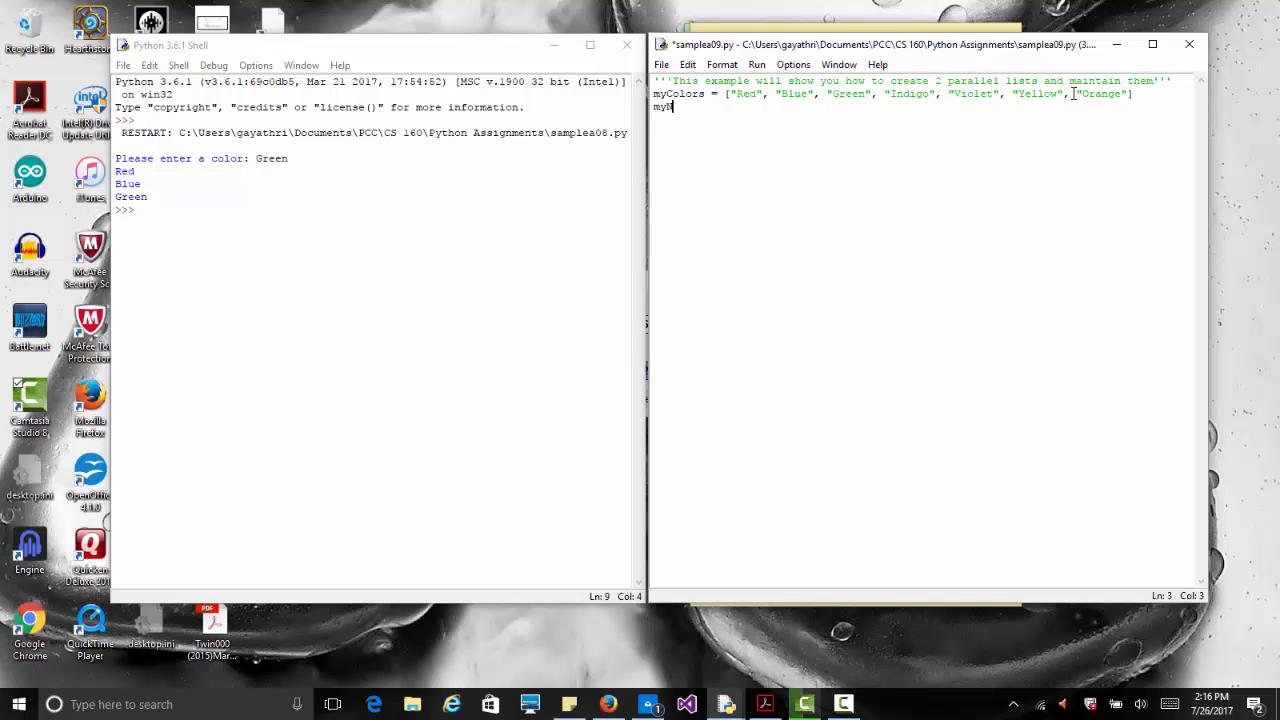
{"action": "type", "text": "umber"}
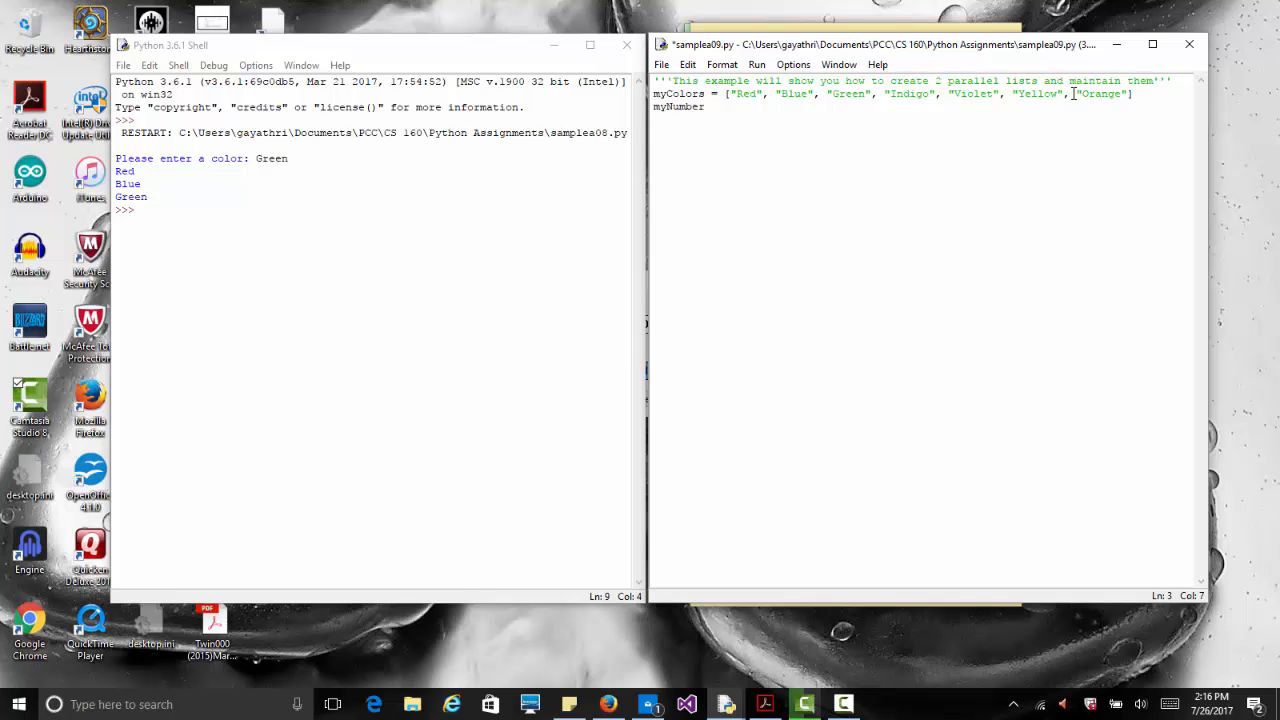
{"action": "type", "text": "s = ["}
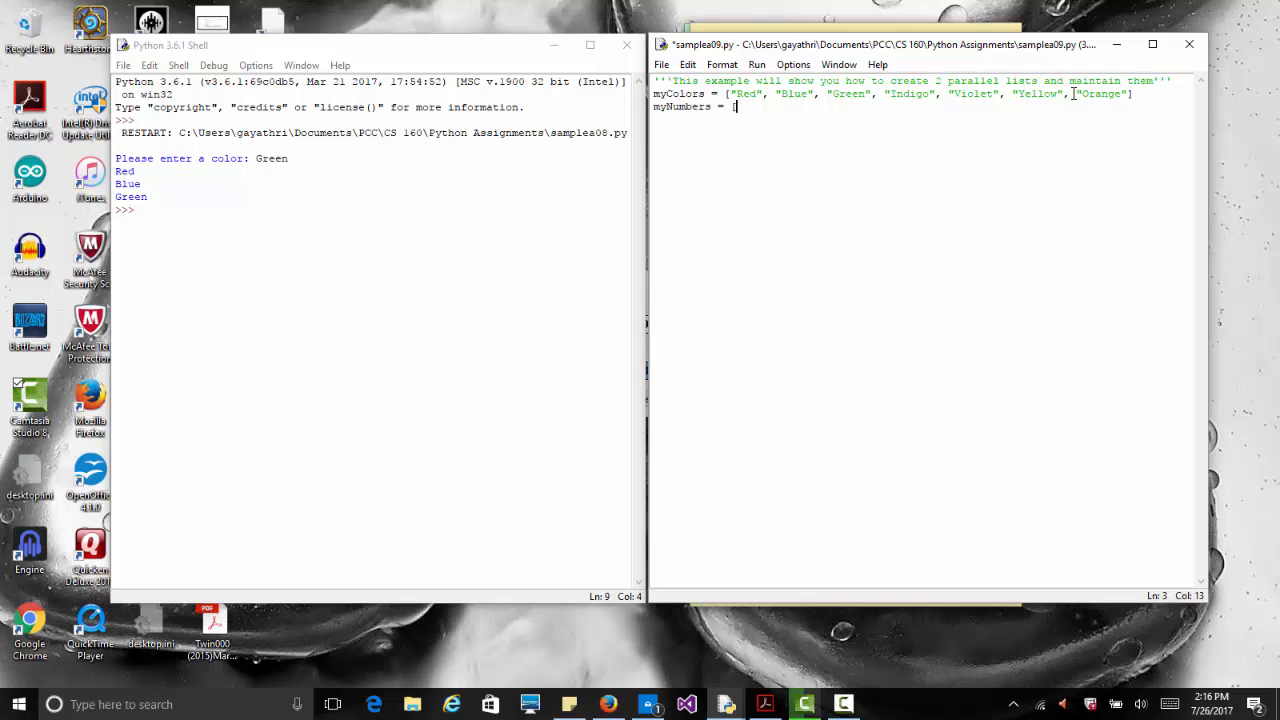
{"action": "type", "text": "12,"}
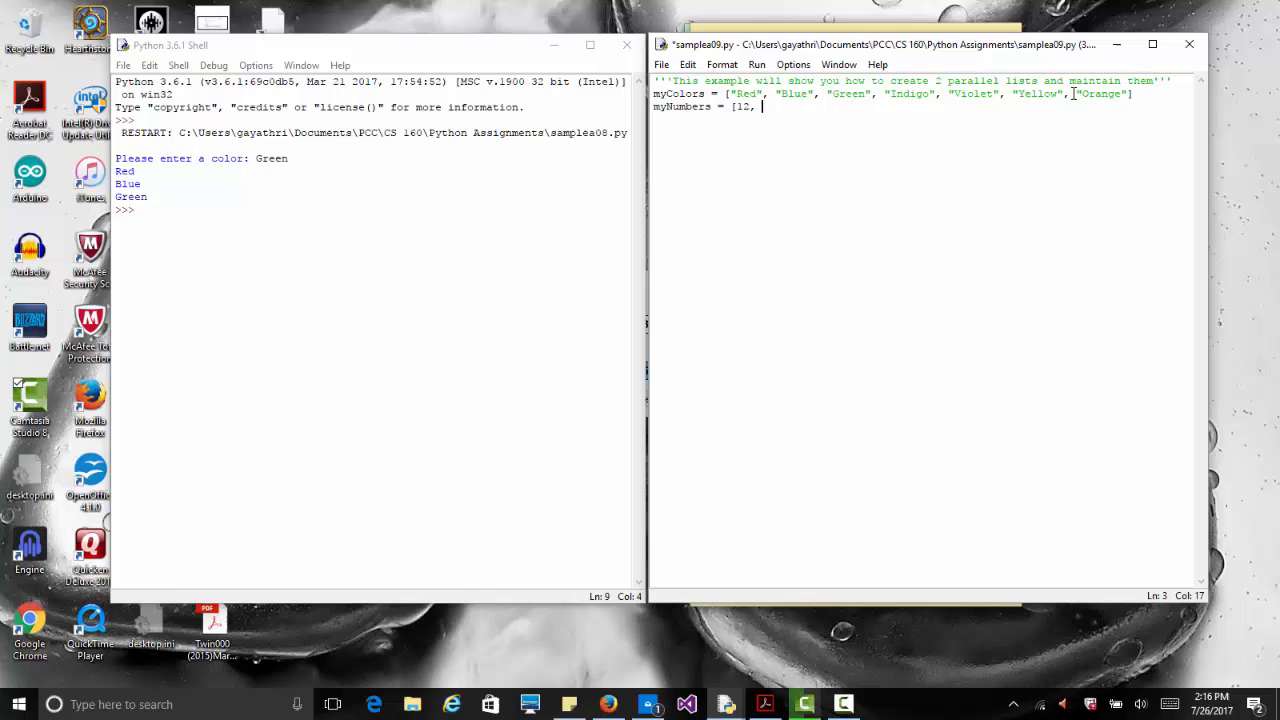
{"action": "type", "text": "23,"}
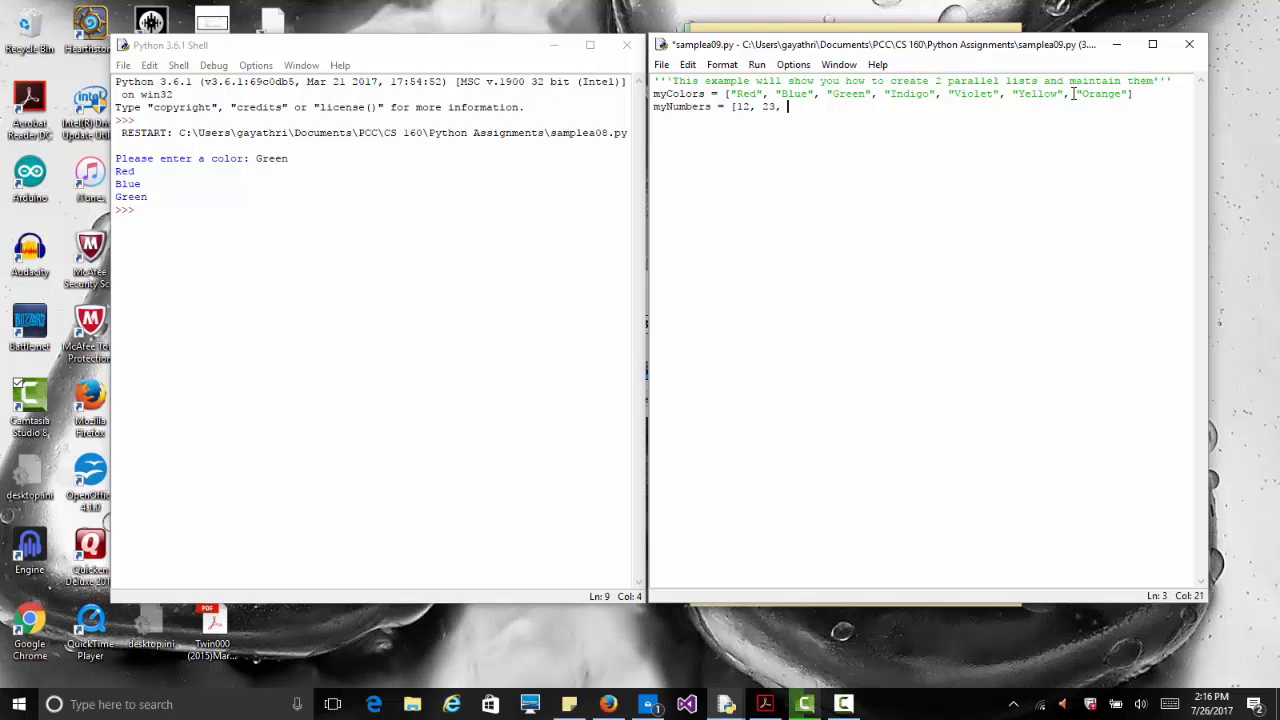
{"action": "type", "text": "34,"}
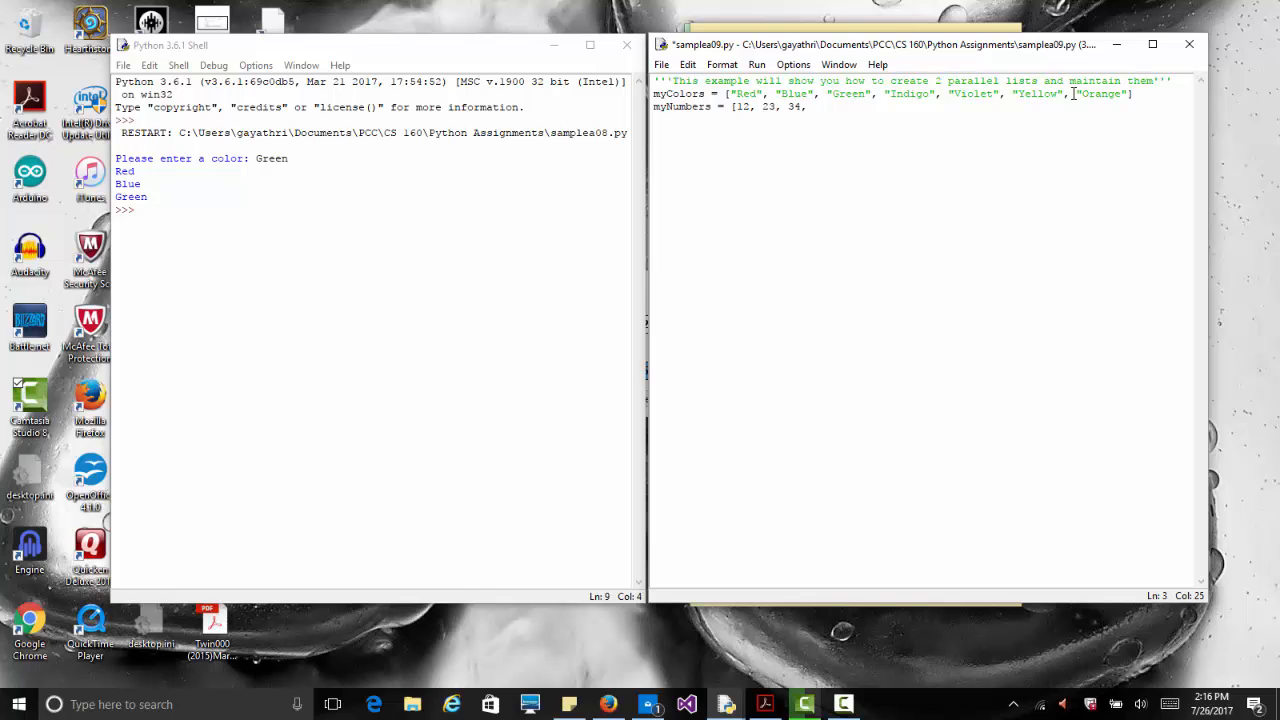
{"action": "type", "text": "45,"}
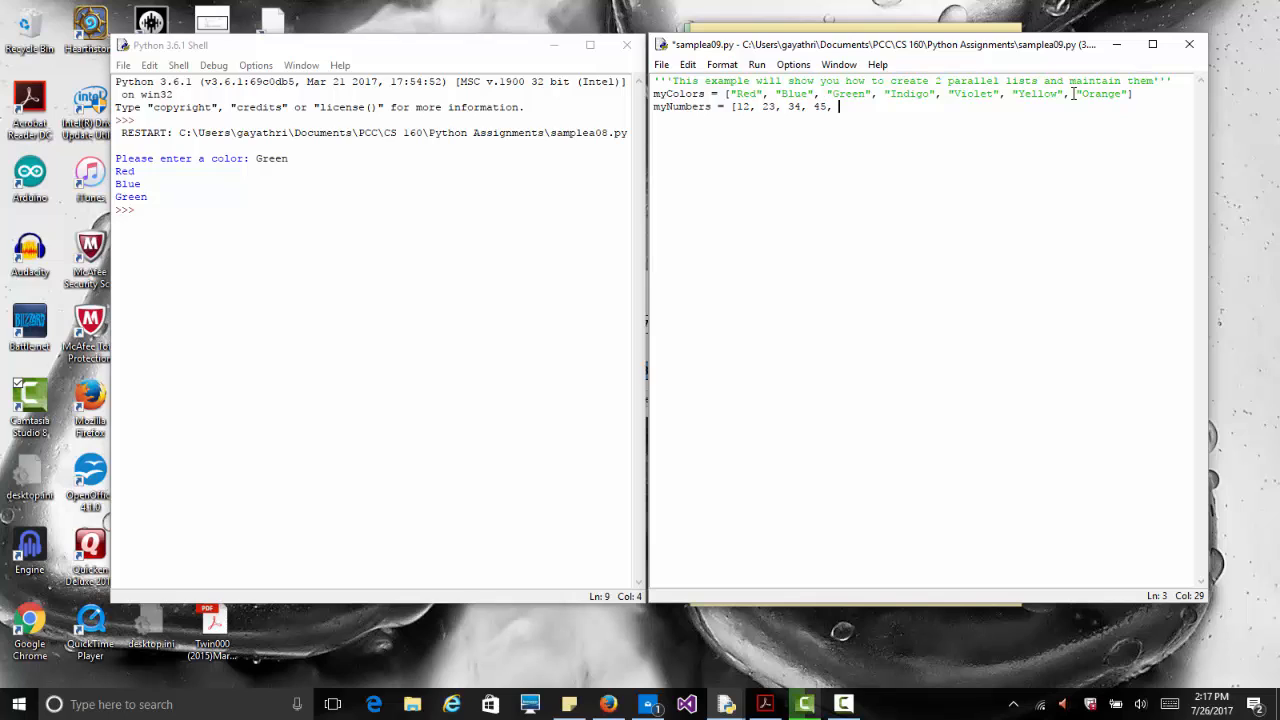
{"action": "type", "text": "56,"}
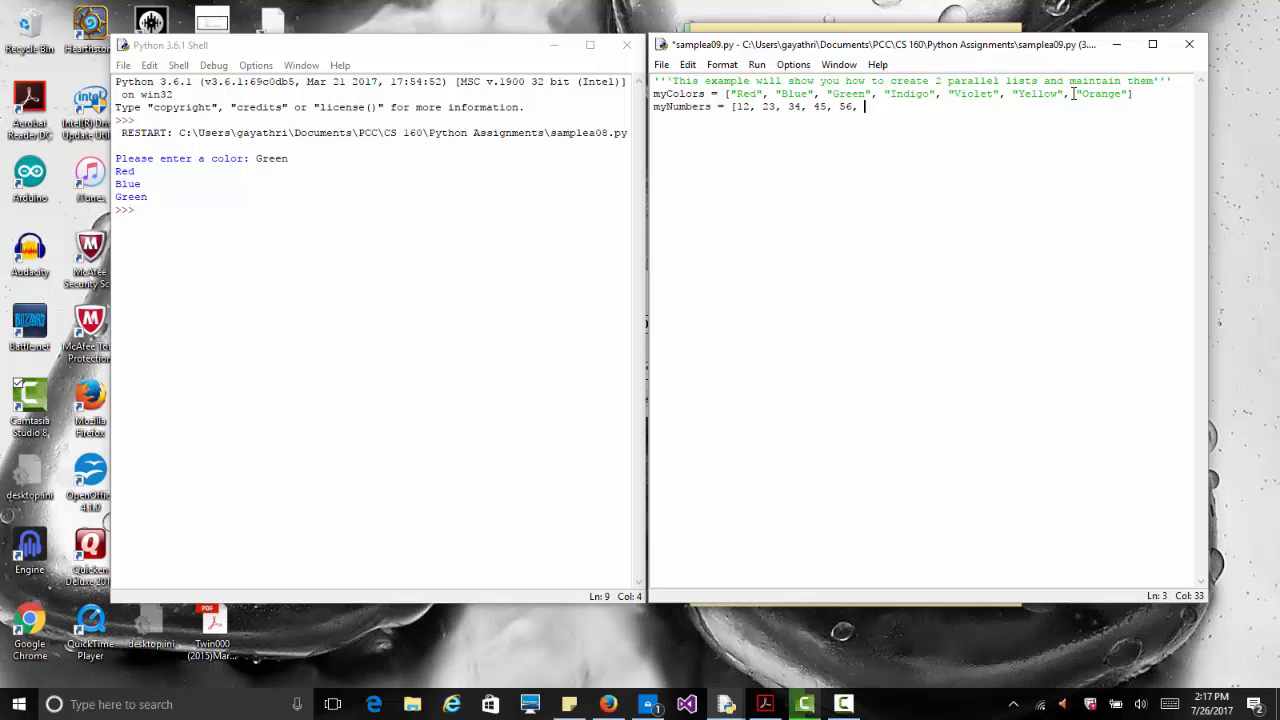
{"action": "type", "text": "67, 78,"}
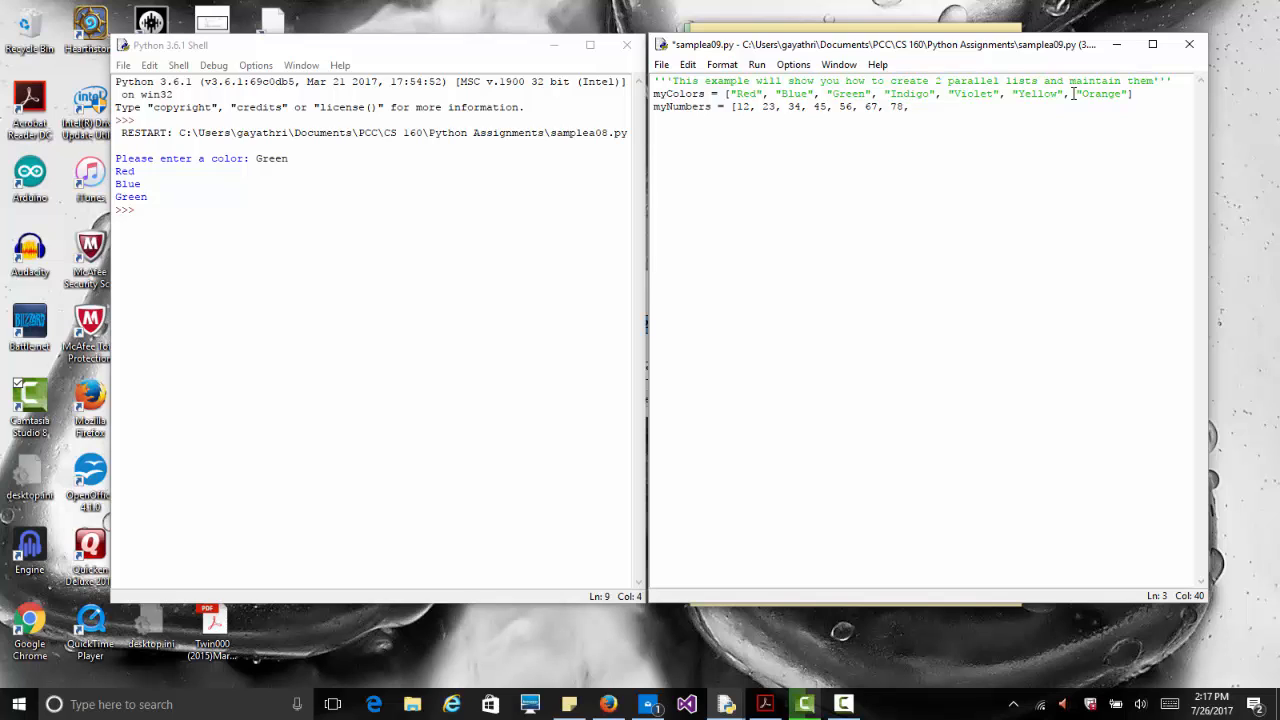
{"action": "key", "text": "Backspace"}
{"action": "type", "text": "]"}
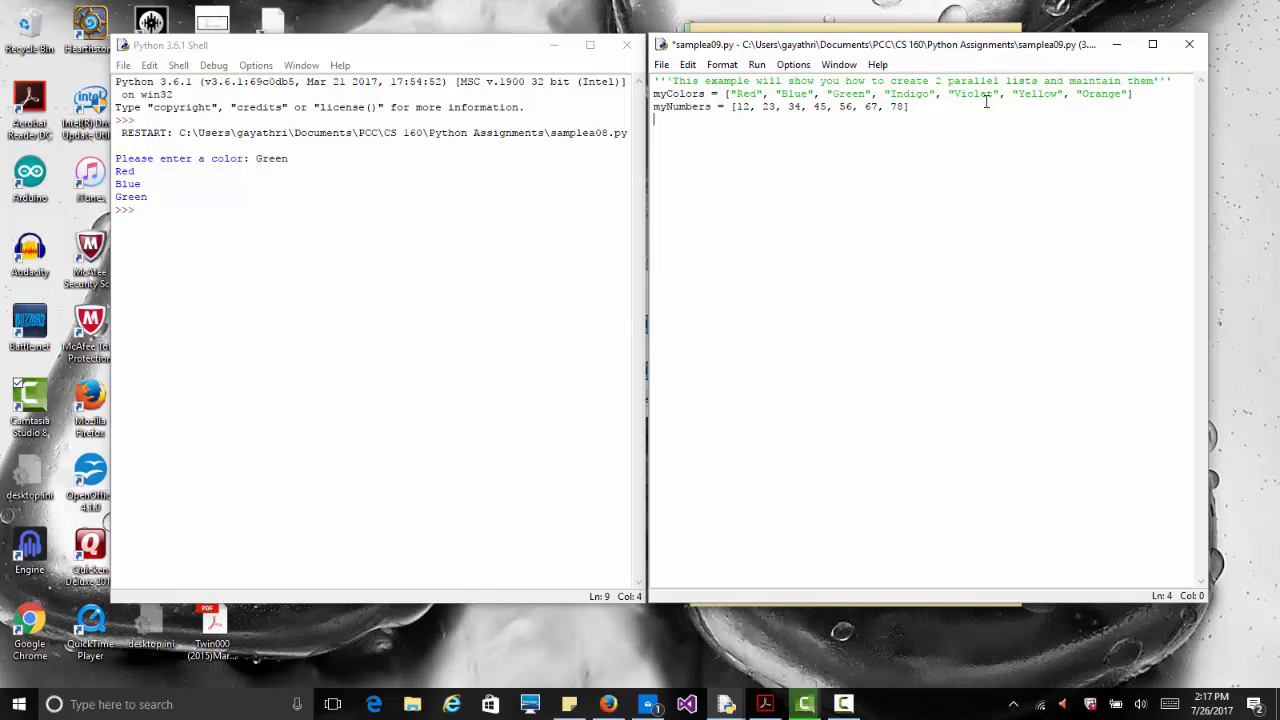
{"action": "left_click", "coordinate": [748, 106]}
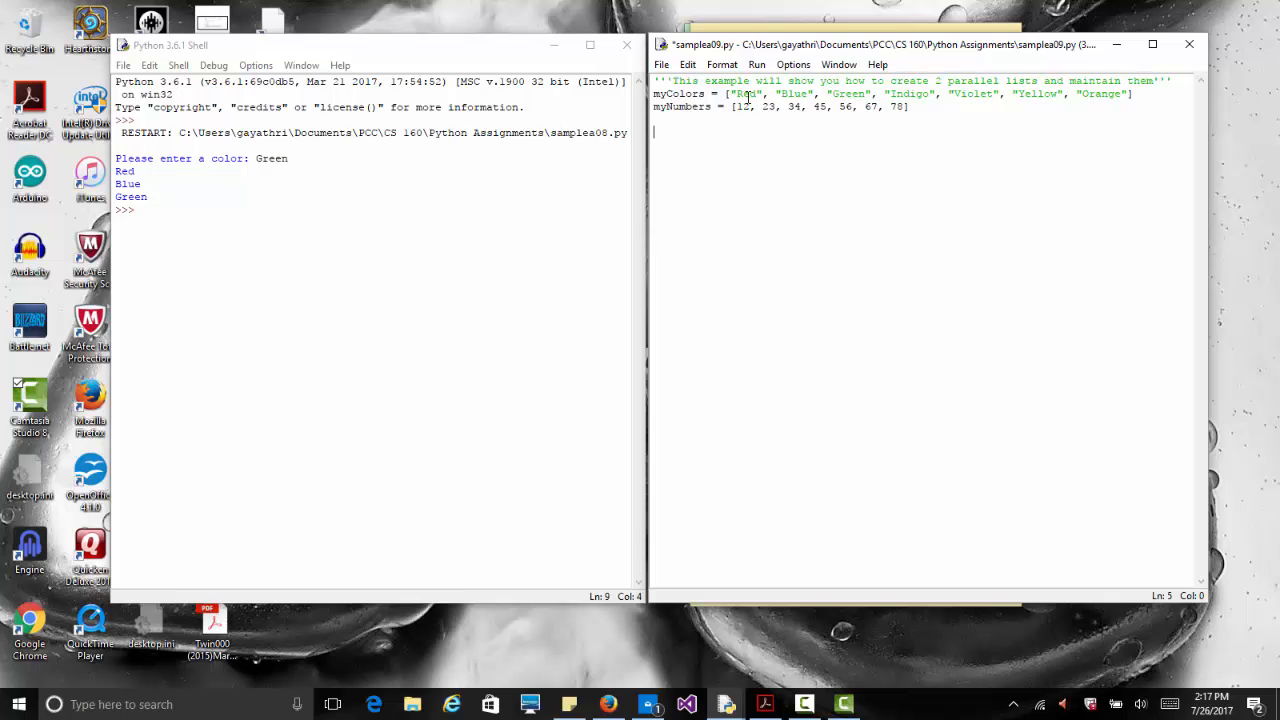
{"action": "left_click", "coordinate": [744, 107]}
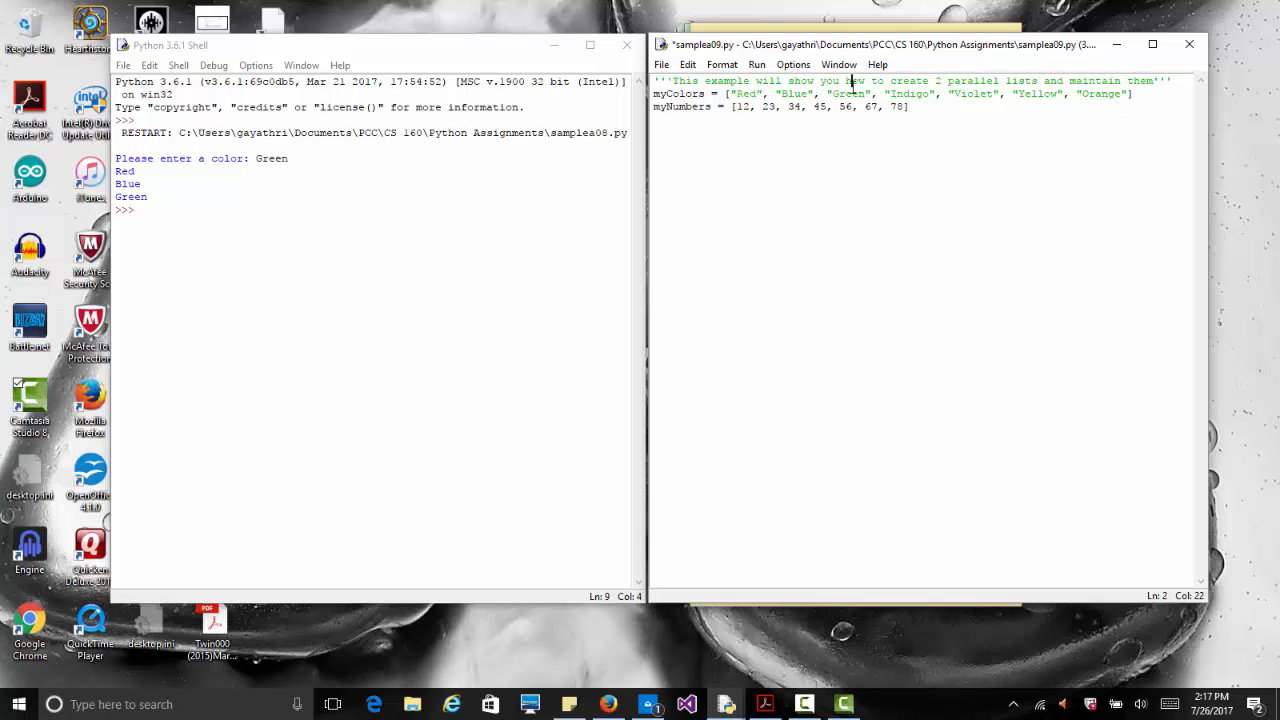
{"action": "double_click", "coordinate": [853, 80]}
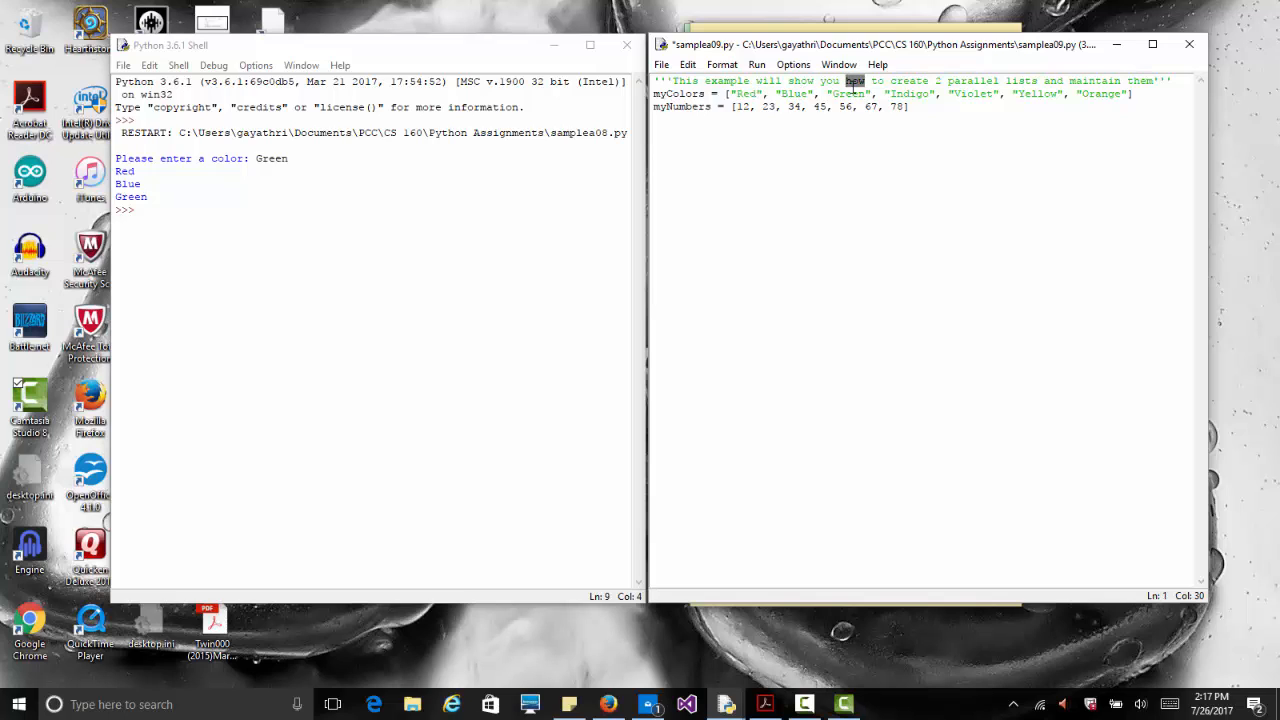
{"action": "double_click", "coordinate": [848, 93]}
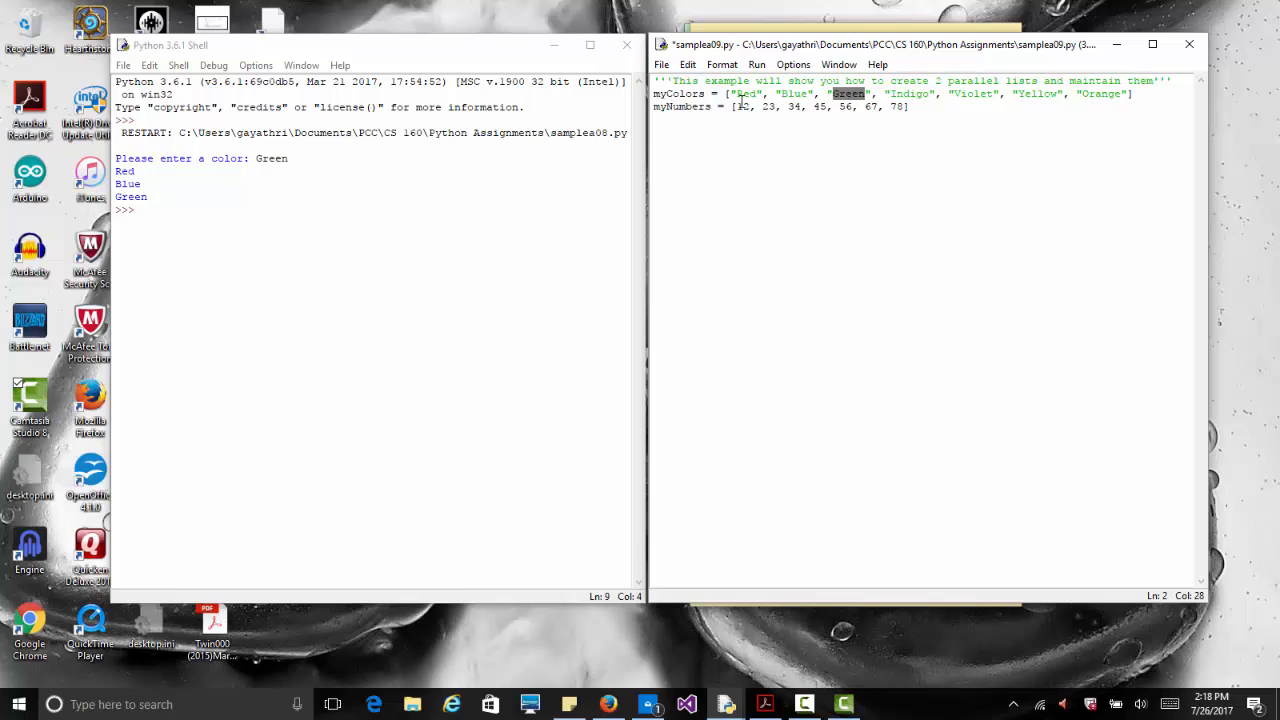
{"action": "left_click", "coordinate": [765, 107]}
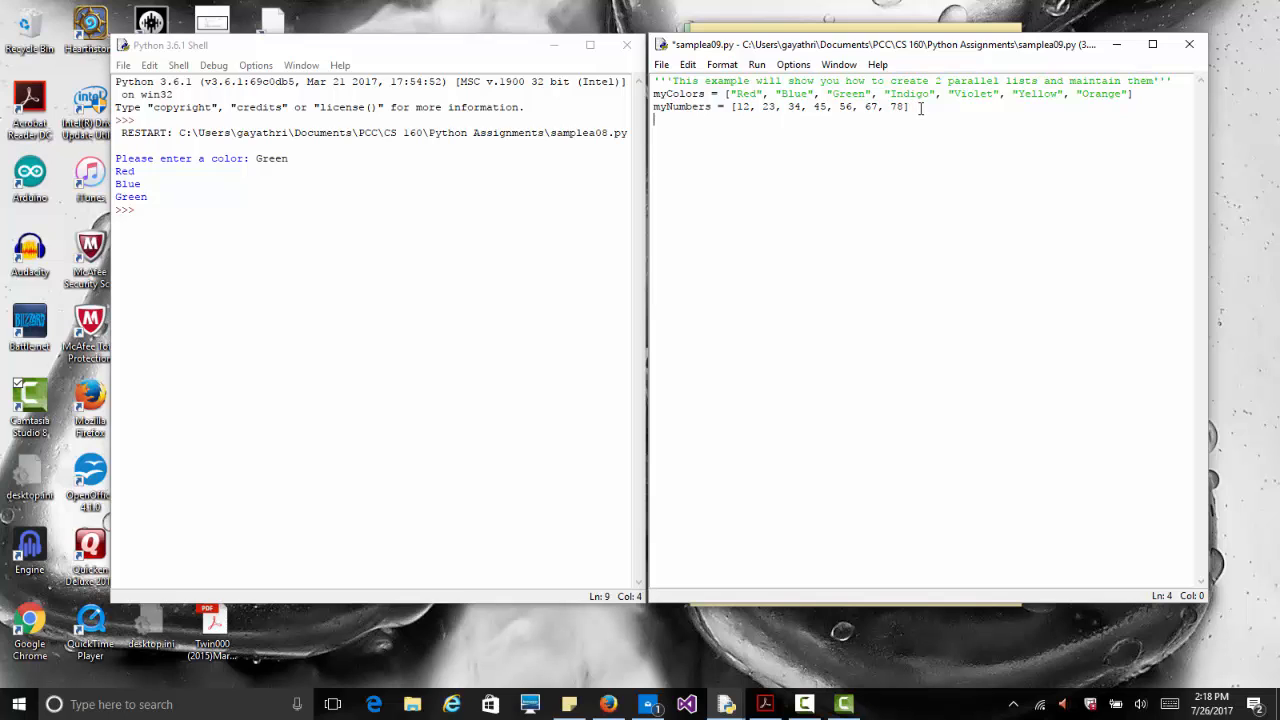
- Write color = input("Please enter a color: ") below the two lists
{"action": "type", "text": "color ="}
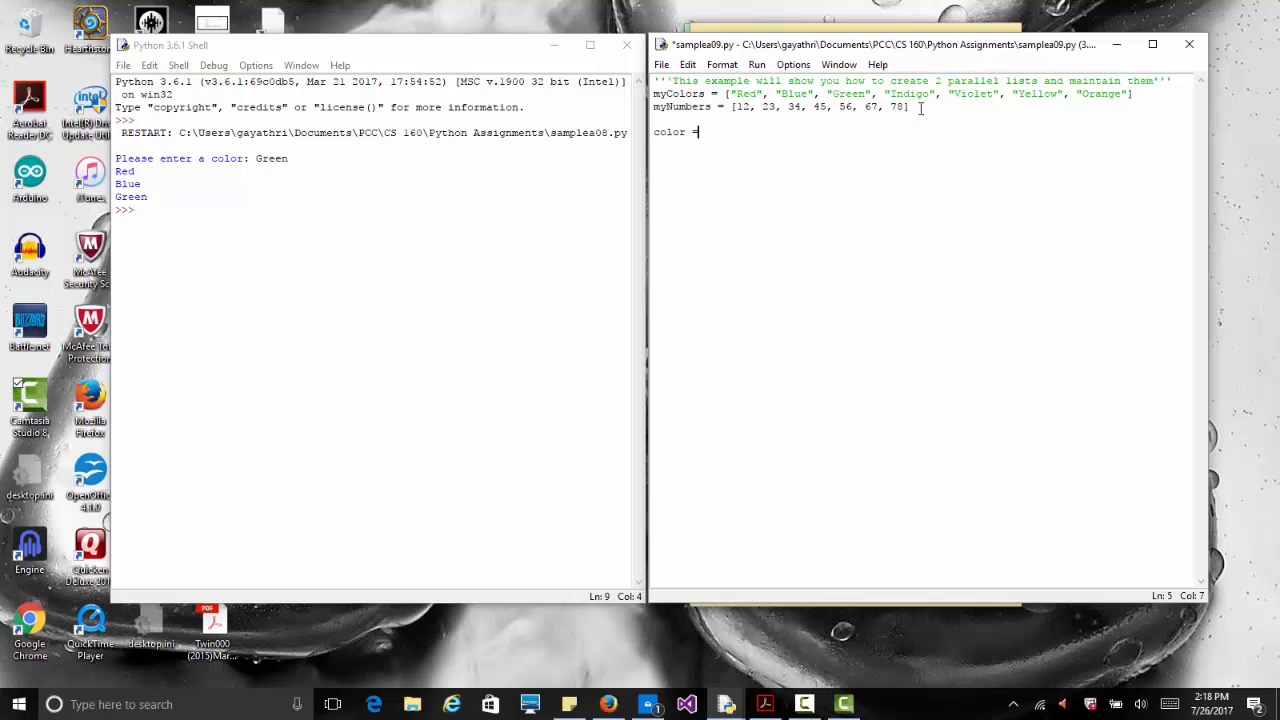
{"action": "type", "text": "input"}
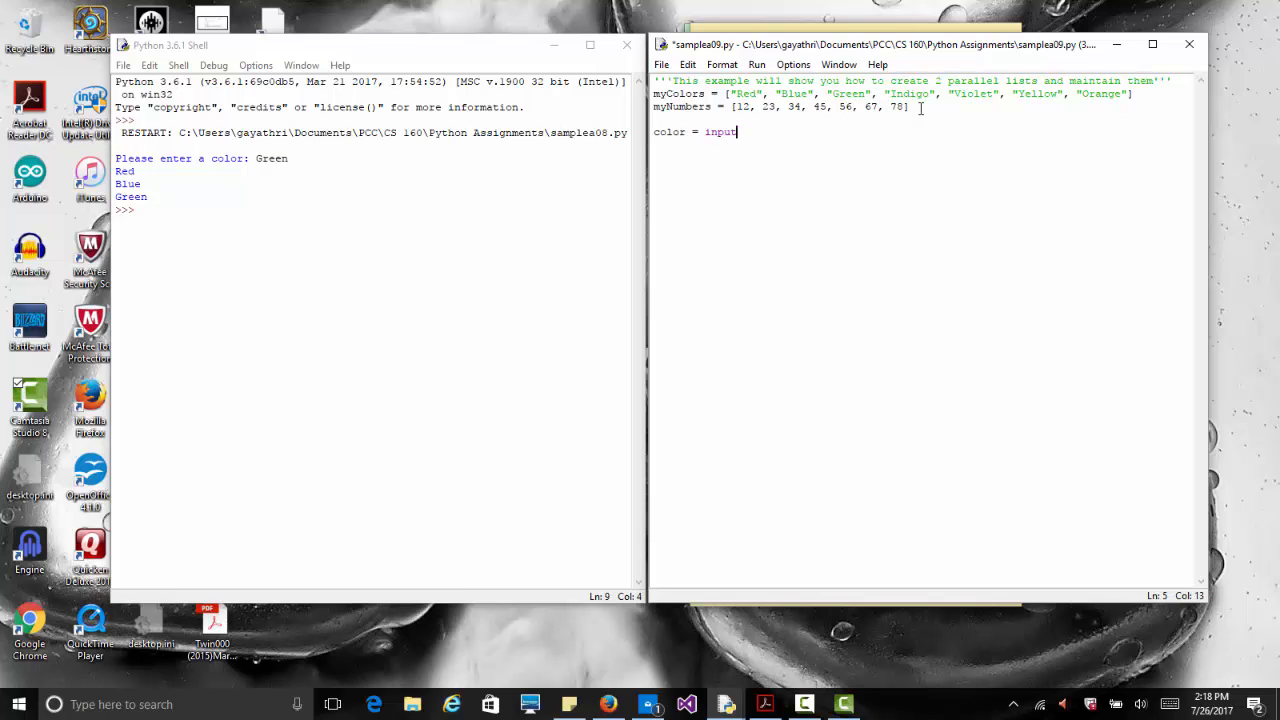
{"action": "type", "text": "(\"Please enter a color:"}
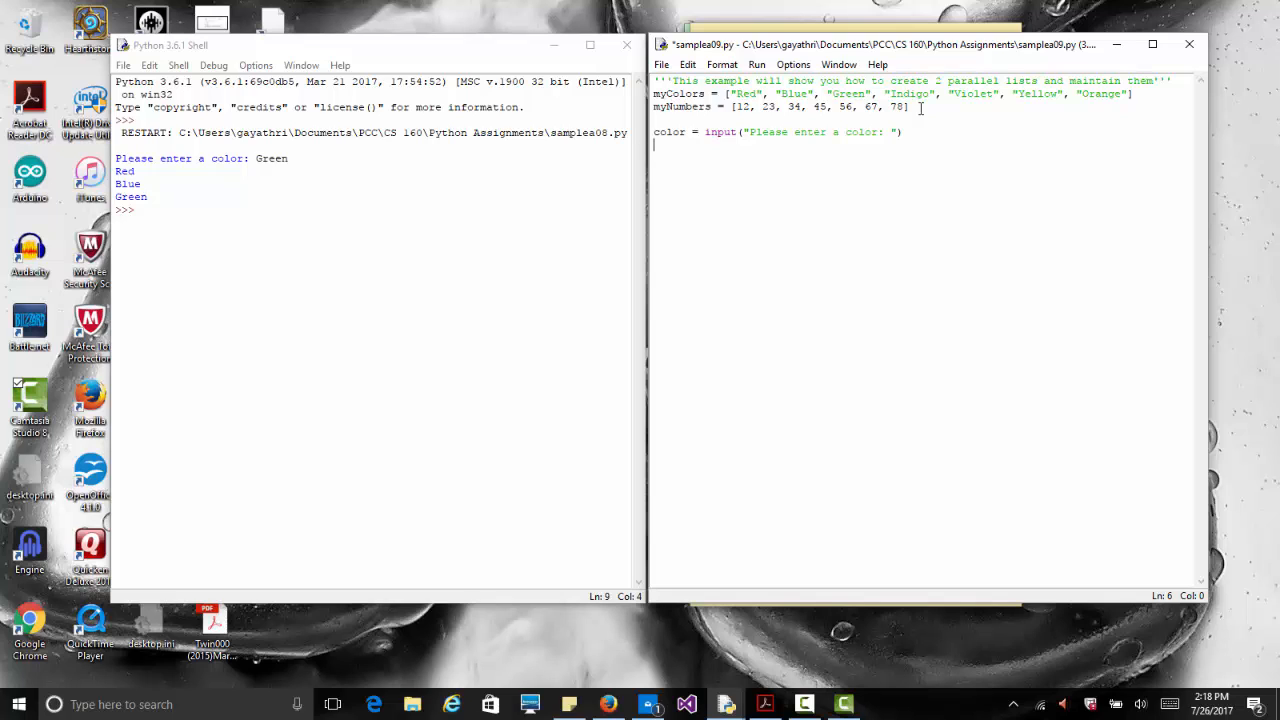
- Add the comment #search through myColors list to find the color and for x in range(7):
{"action": "type", "text": "4"}
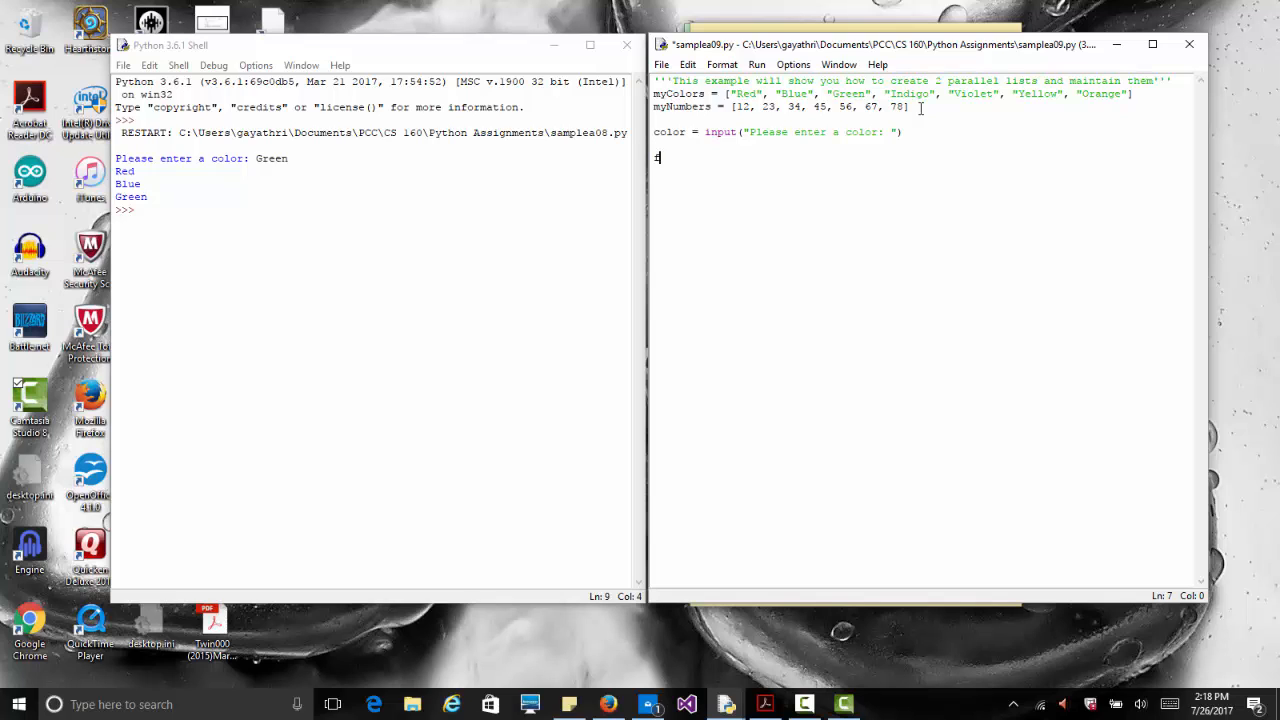
{"action": "type", "text": "for"}
{"action": "left_click", "coordinate": [926, 145]}
{"action": "type", "text": "#"}
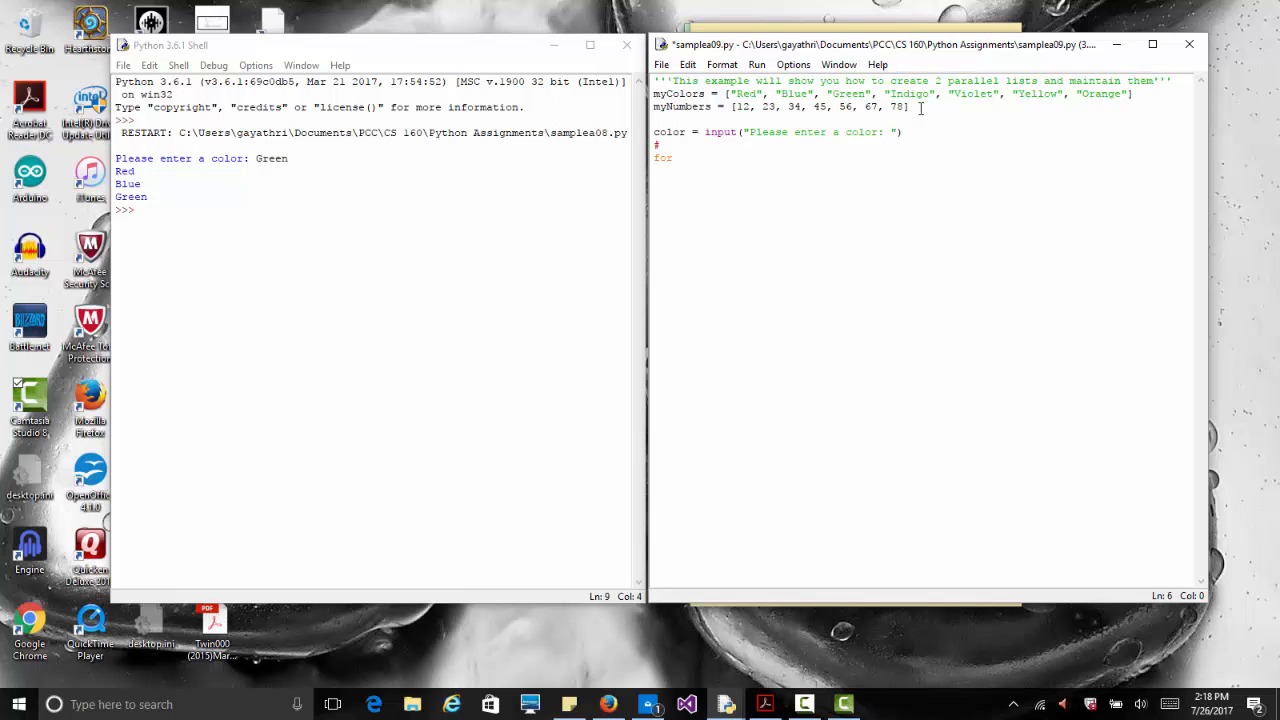
{"action": "type", "text": "search through my"}
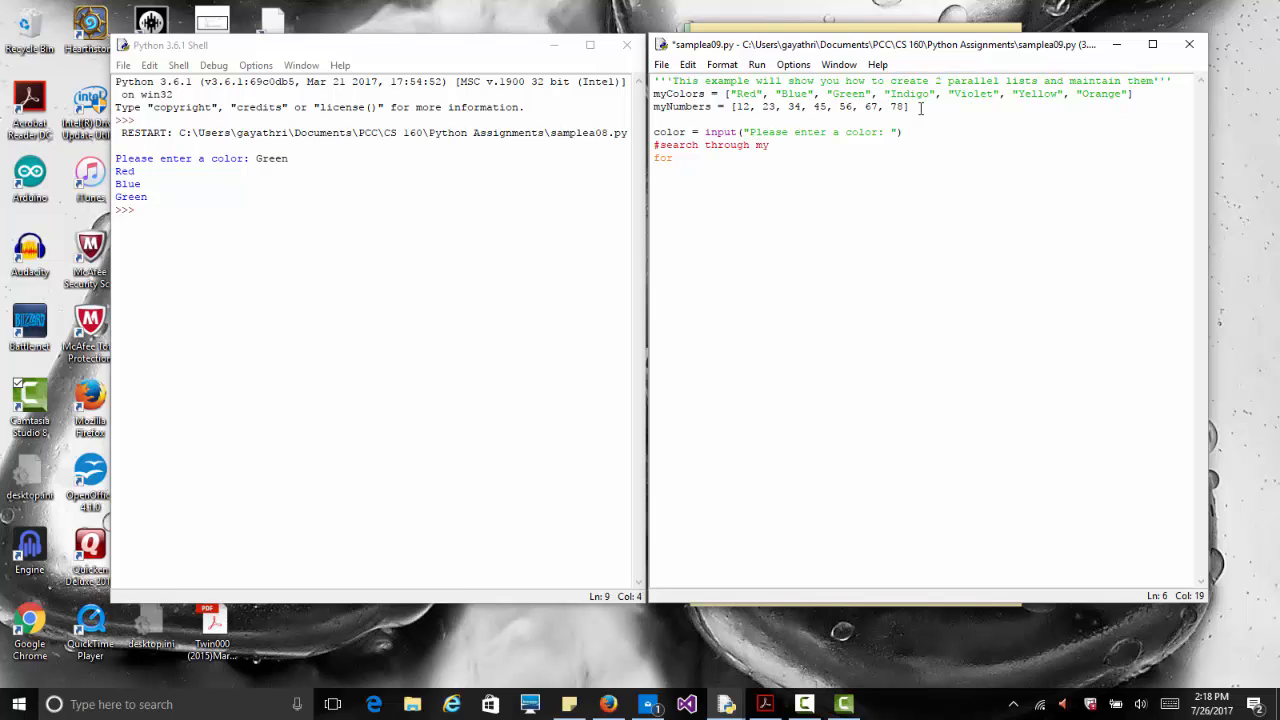
{"action": "type", "text": "Coors list to f"}
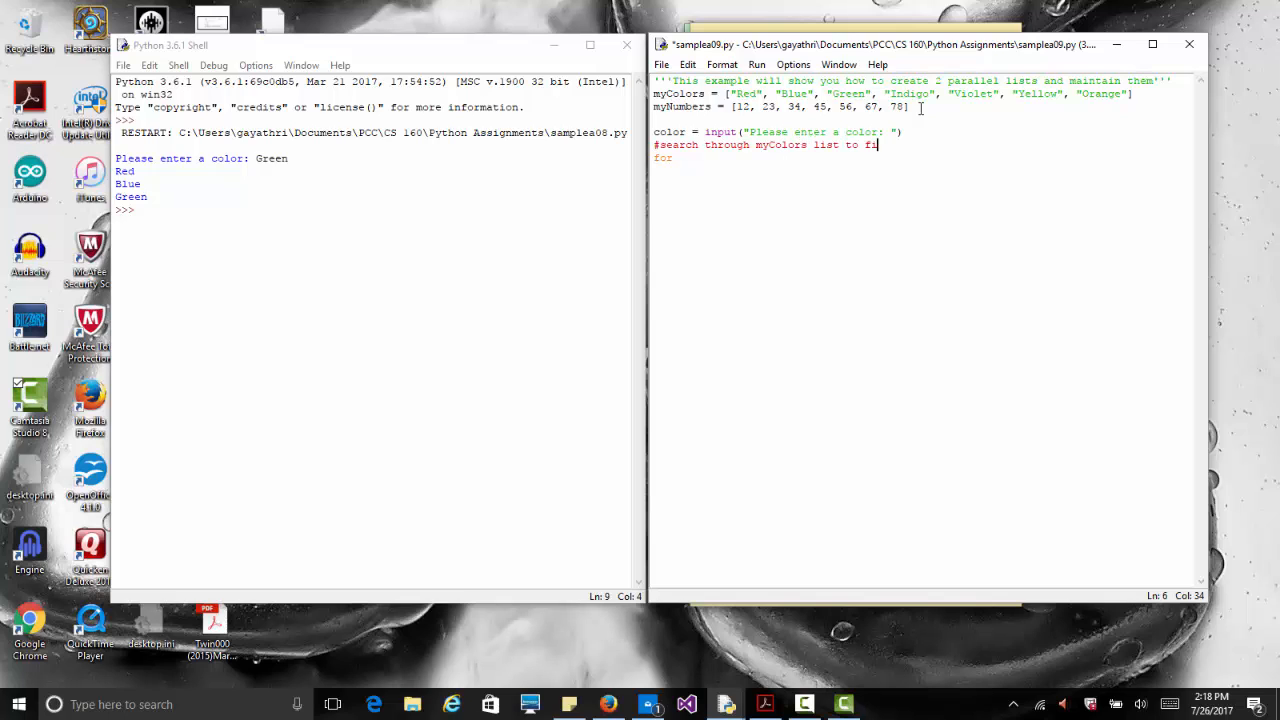
{"action": "type", "text": "ind the color"}
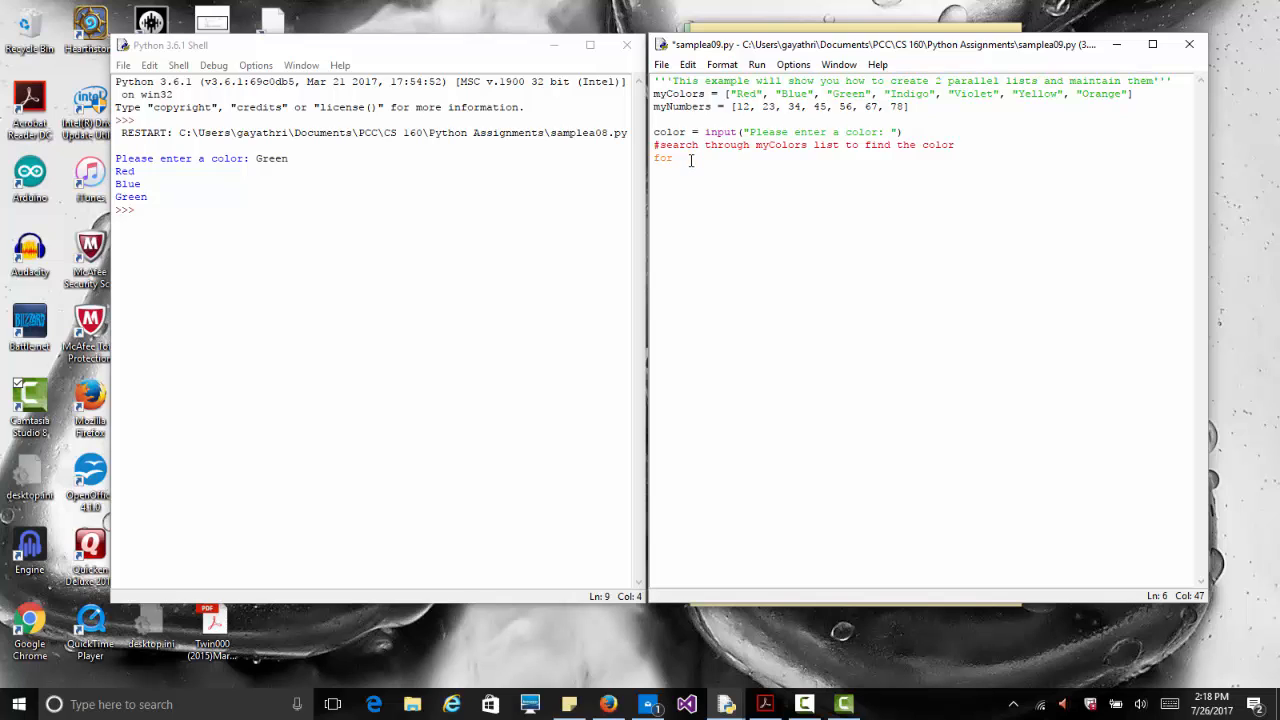
{"action": "type", "text": "x i"}
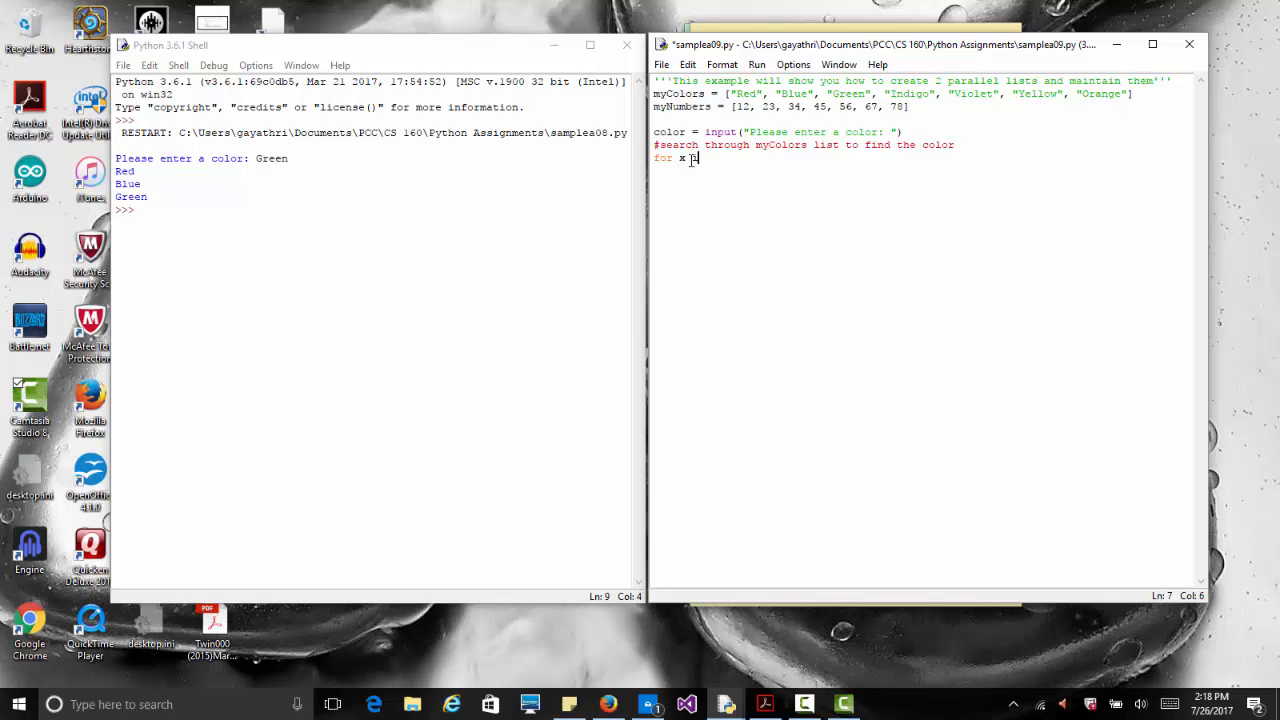
{"action": "type", "text": "in"}
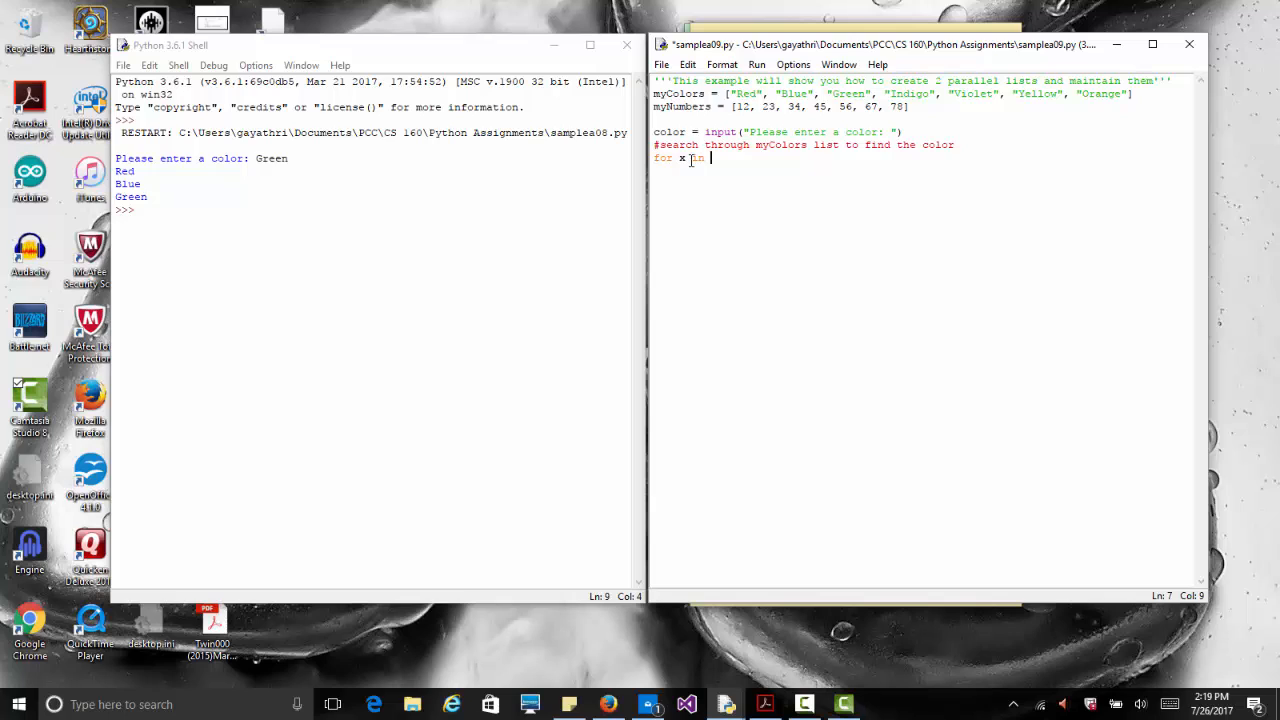
{"action": "type", "text": "range"}
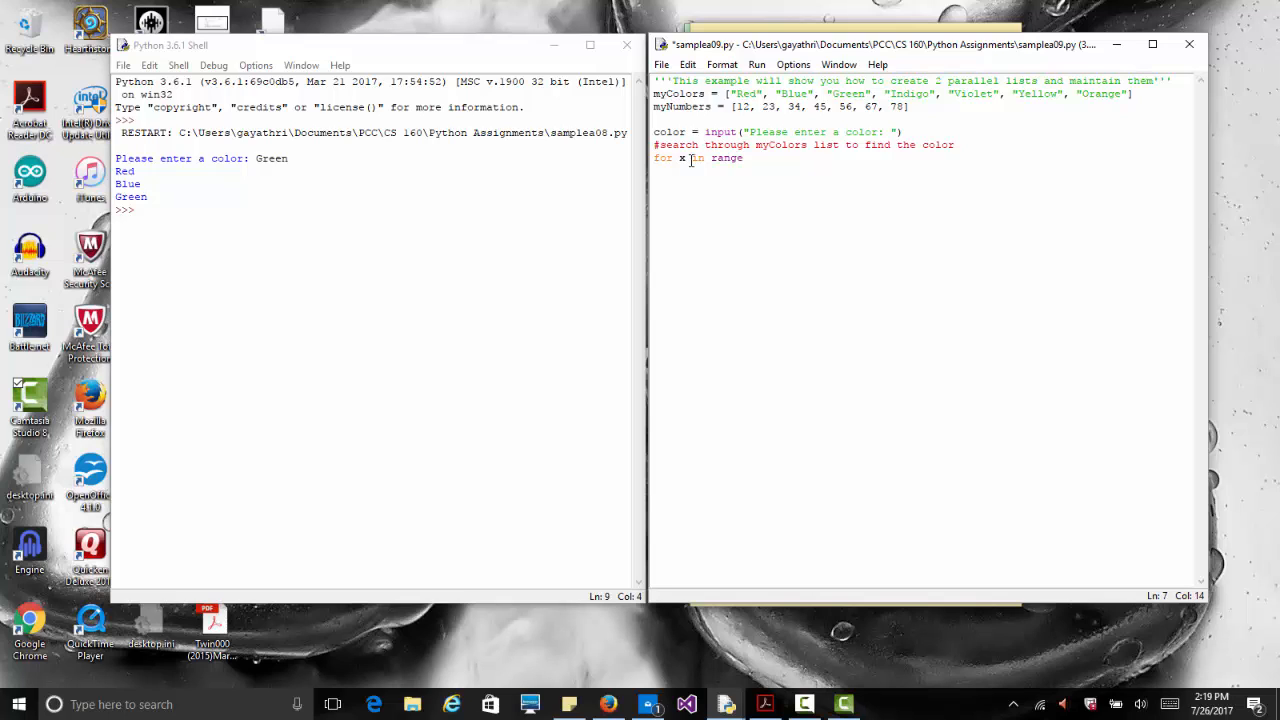
{"action": "type", "text": "("}
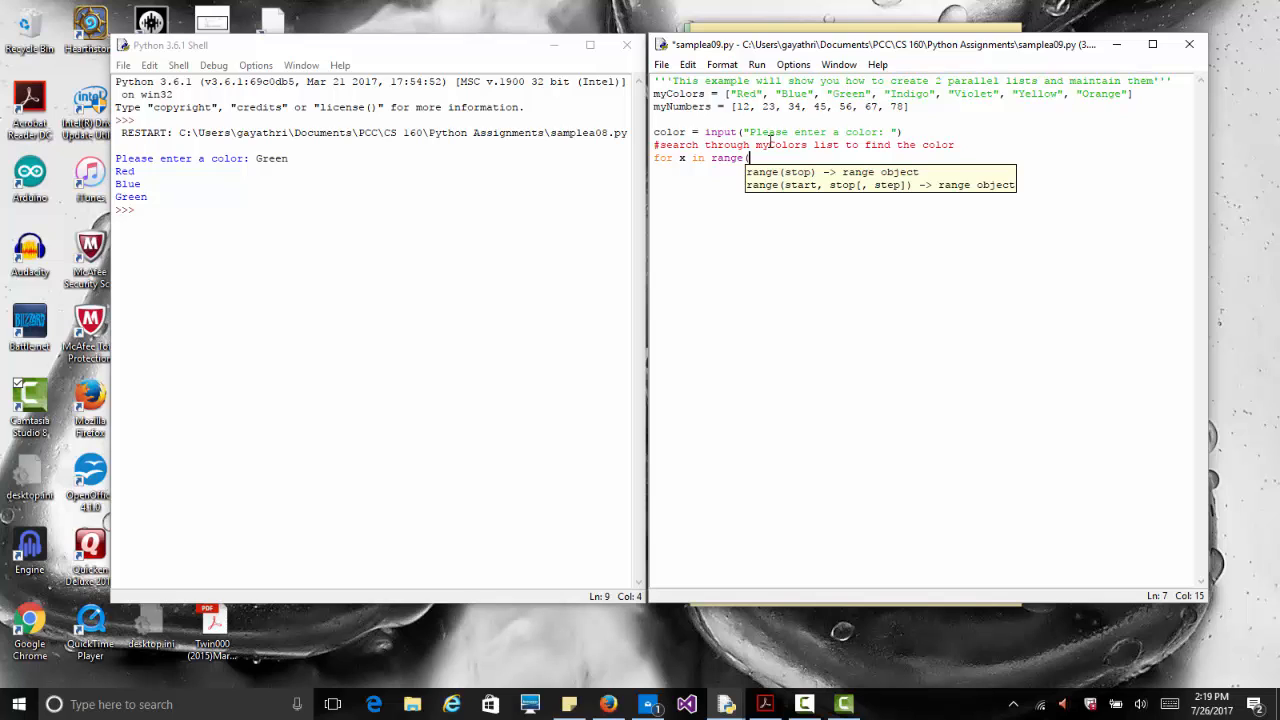
{"action": "type", "text": "7):"}
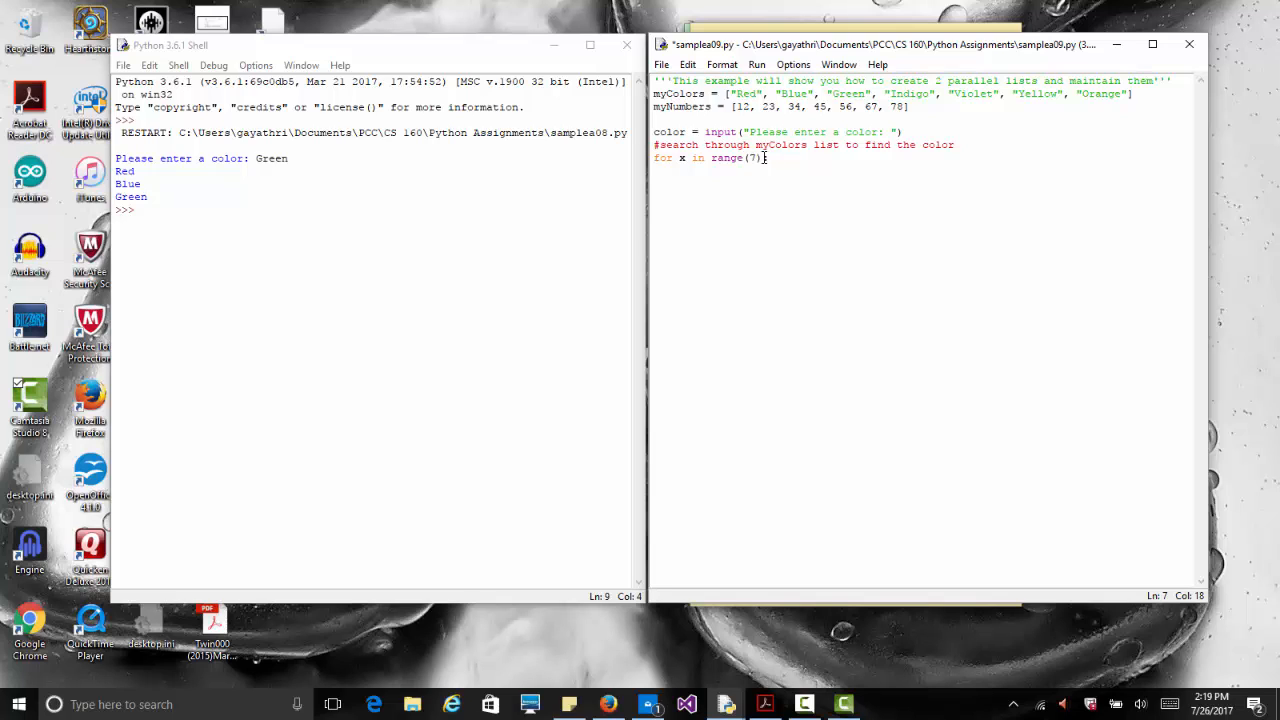
- Inside the loop, add the indented line if myColors[x] == color:
{"action": "type", "text": "if"}
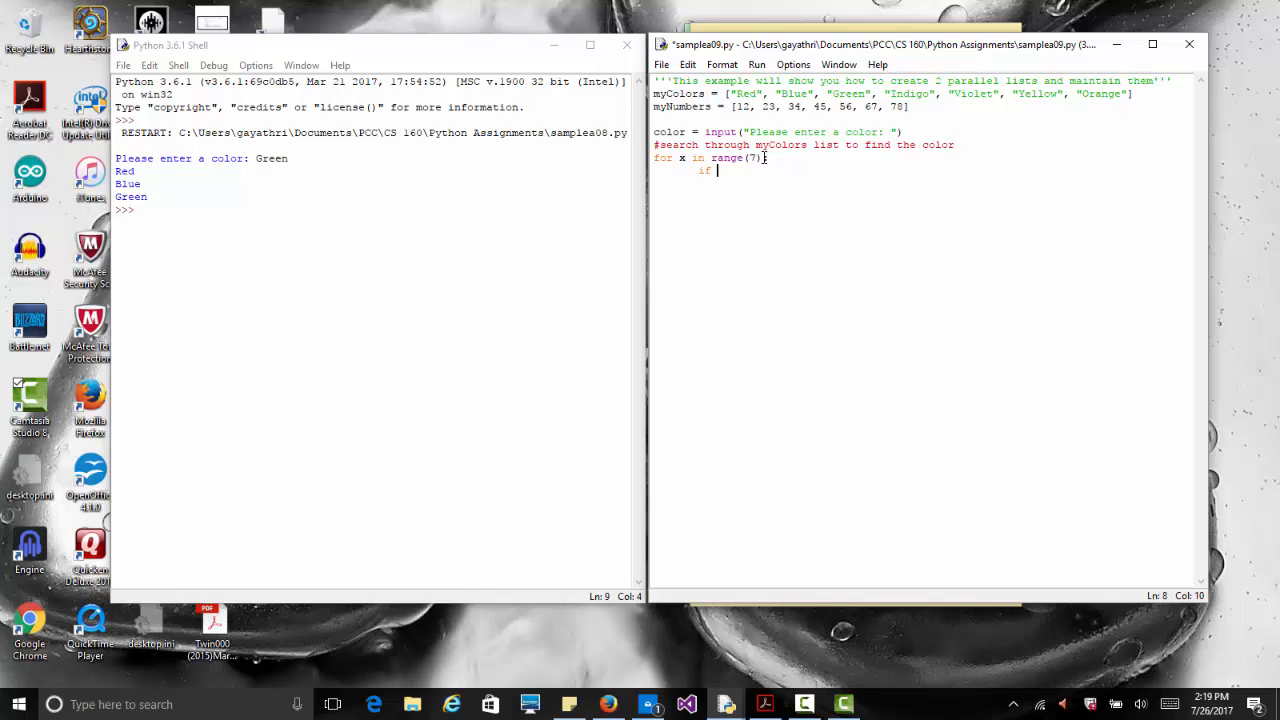
{"action": "type", "text": "my"}
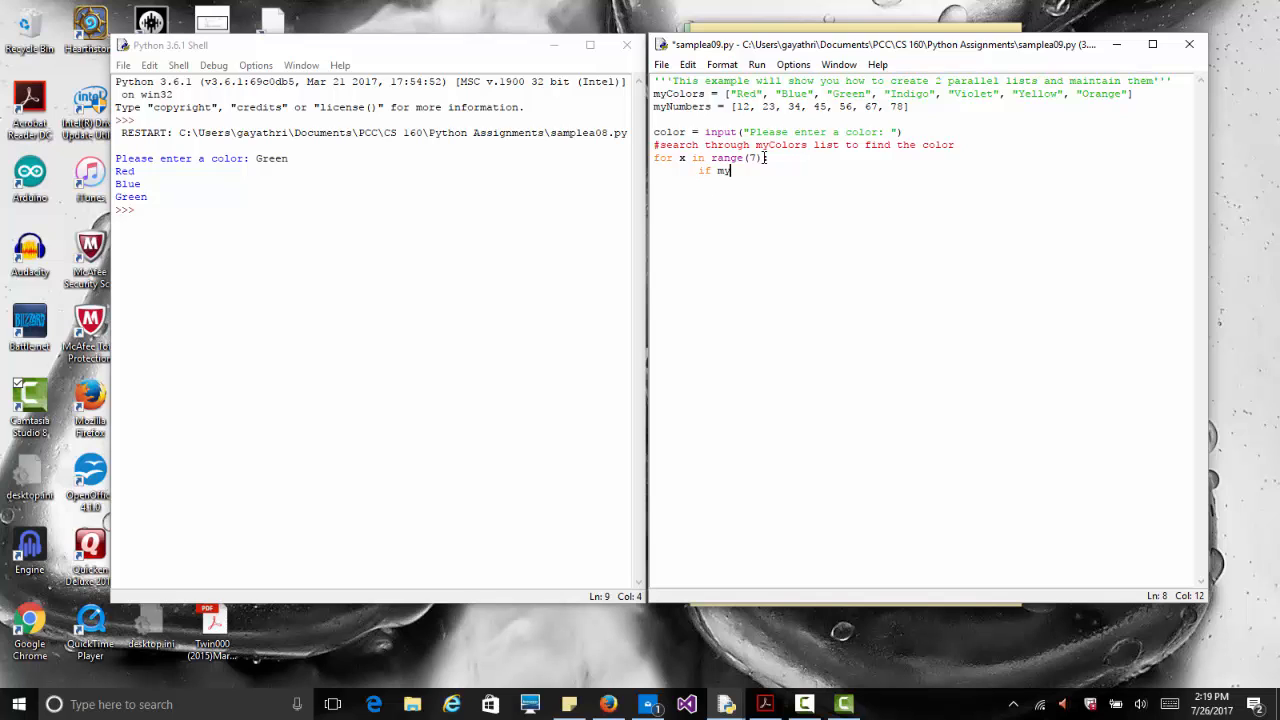
{"action": "type", "text": "Colors"}
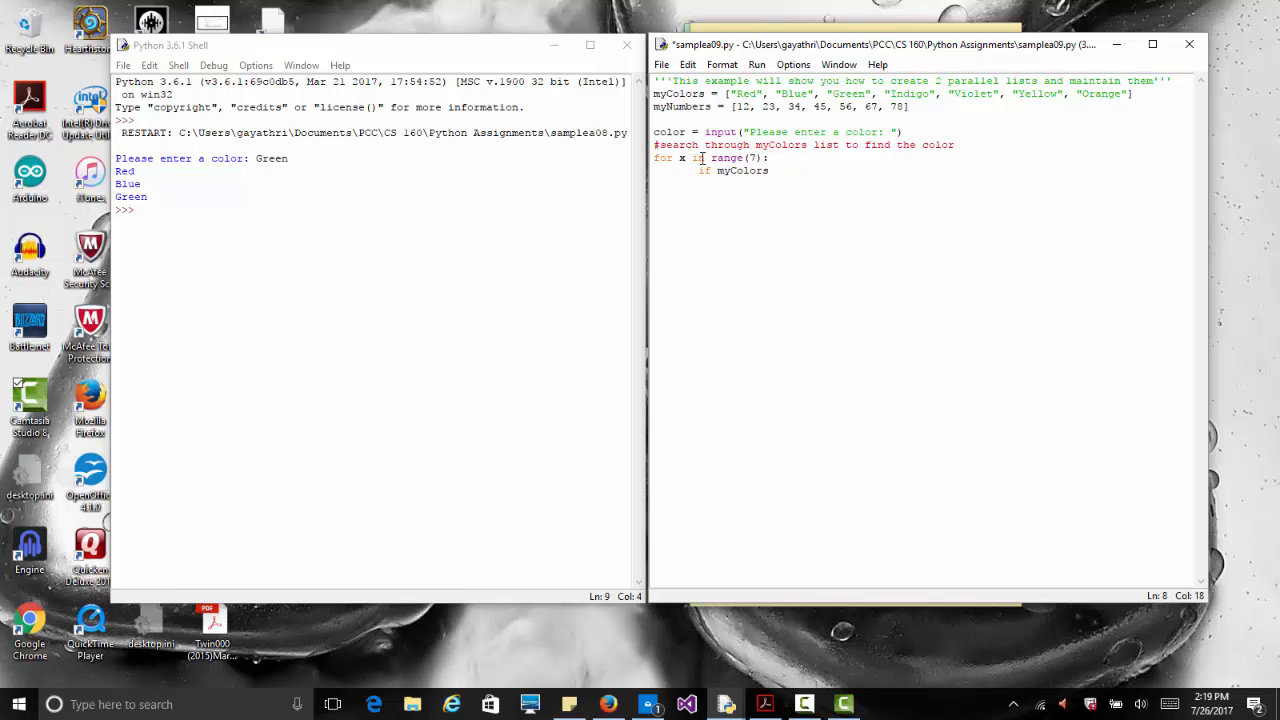
{"action": "type", "text": "[x"}
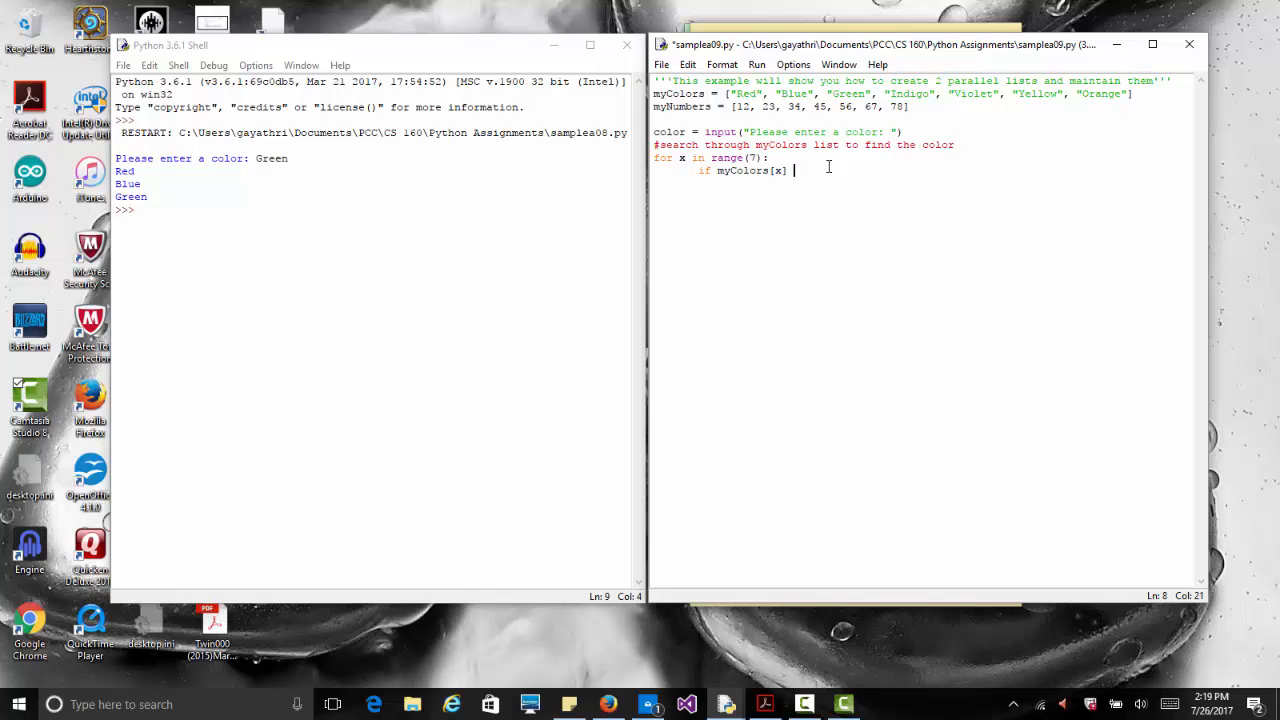
{"action": "type", "text": "=="}
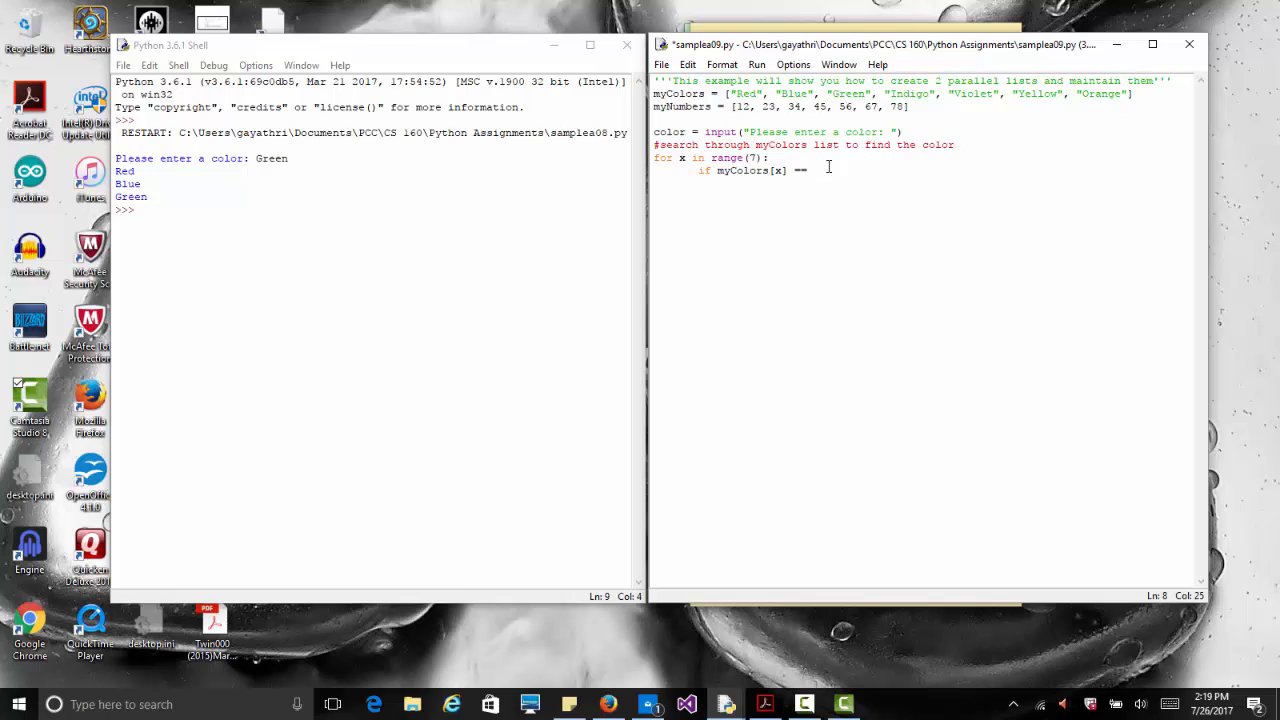
{"action": "type", "text": "color:"}
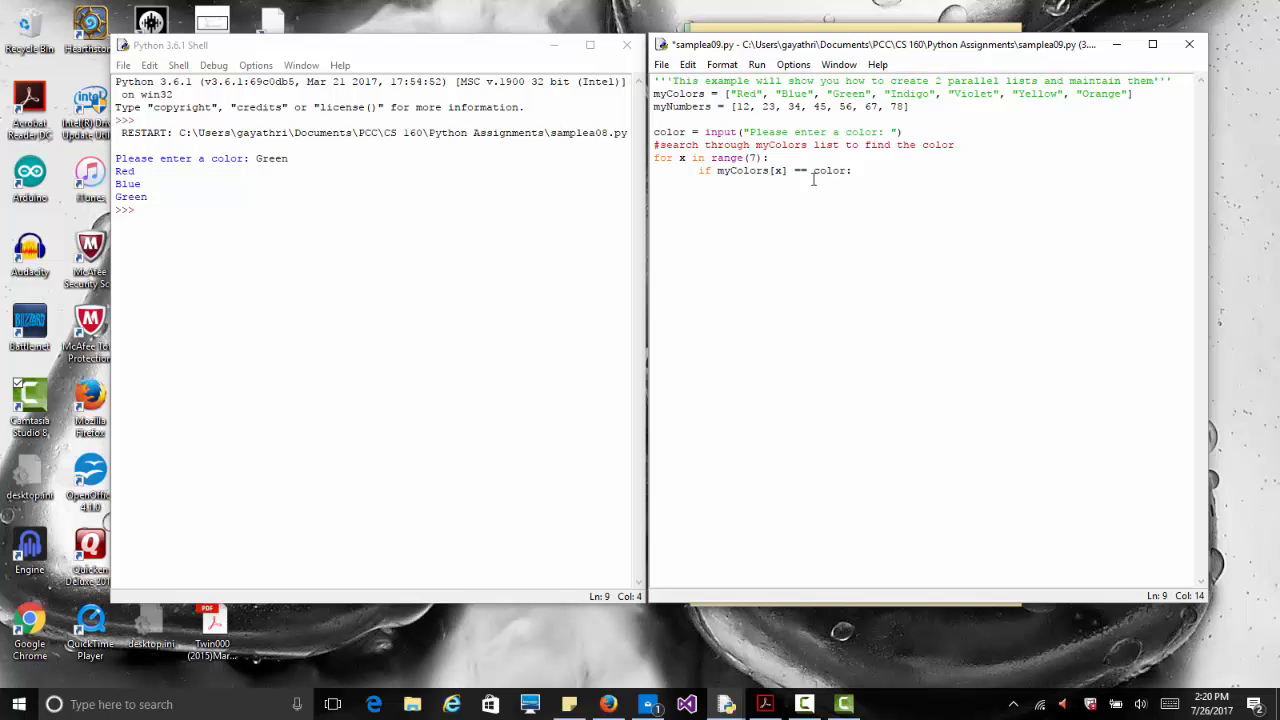
- Under the if line, add print(myColors[x], " ", myNumbers[x])
{"action": "left_click", "coordinate": [780, 93]}
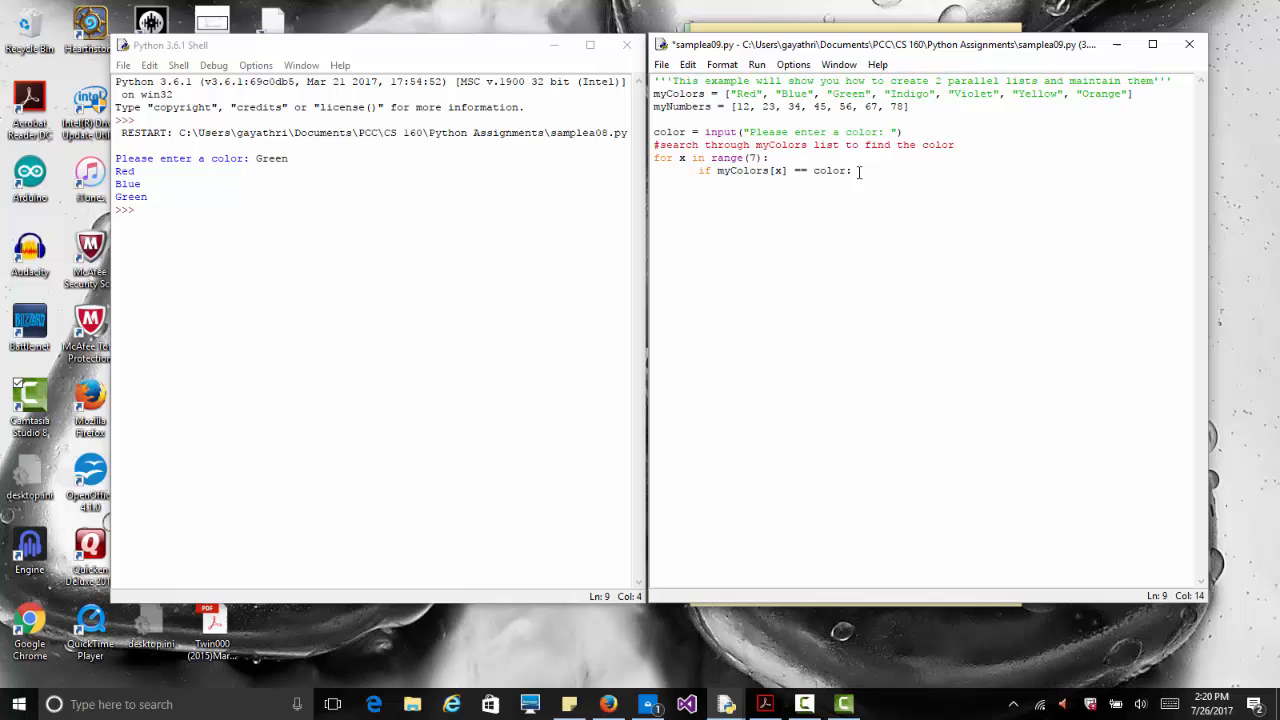
{"action": "type", "text": "print"}
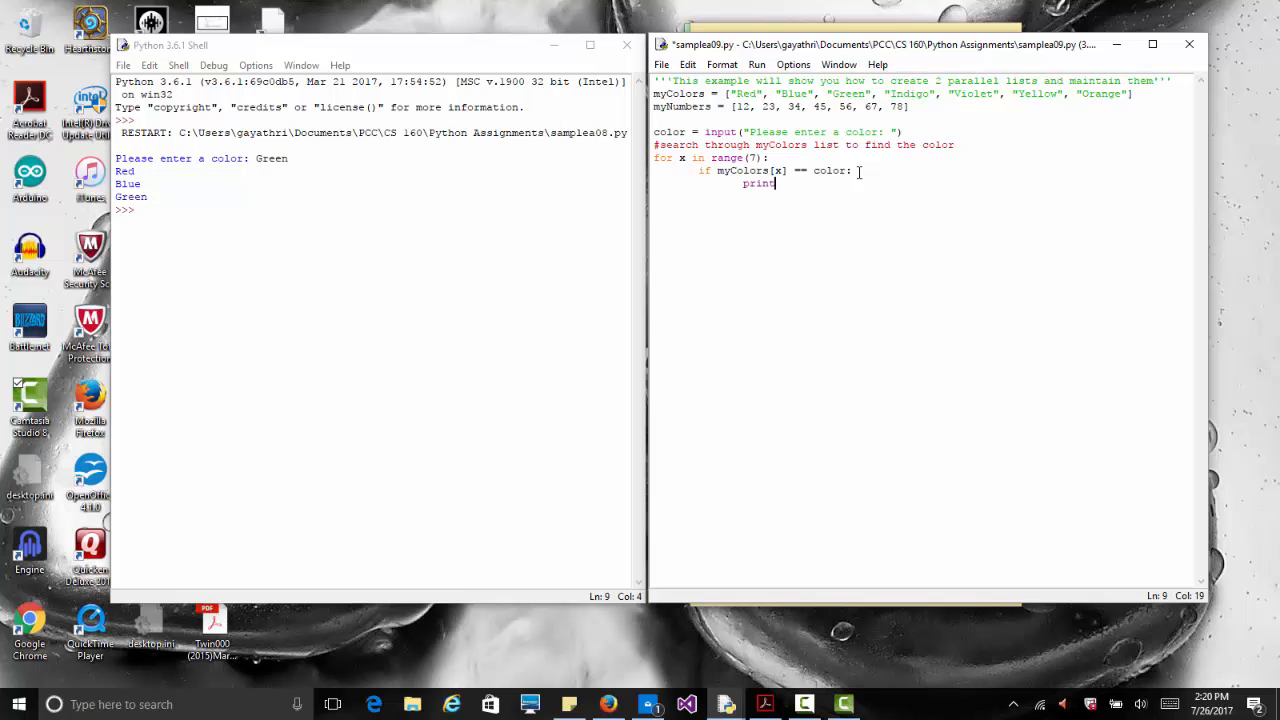
{"action": "type", "text": "(myC"}
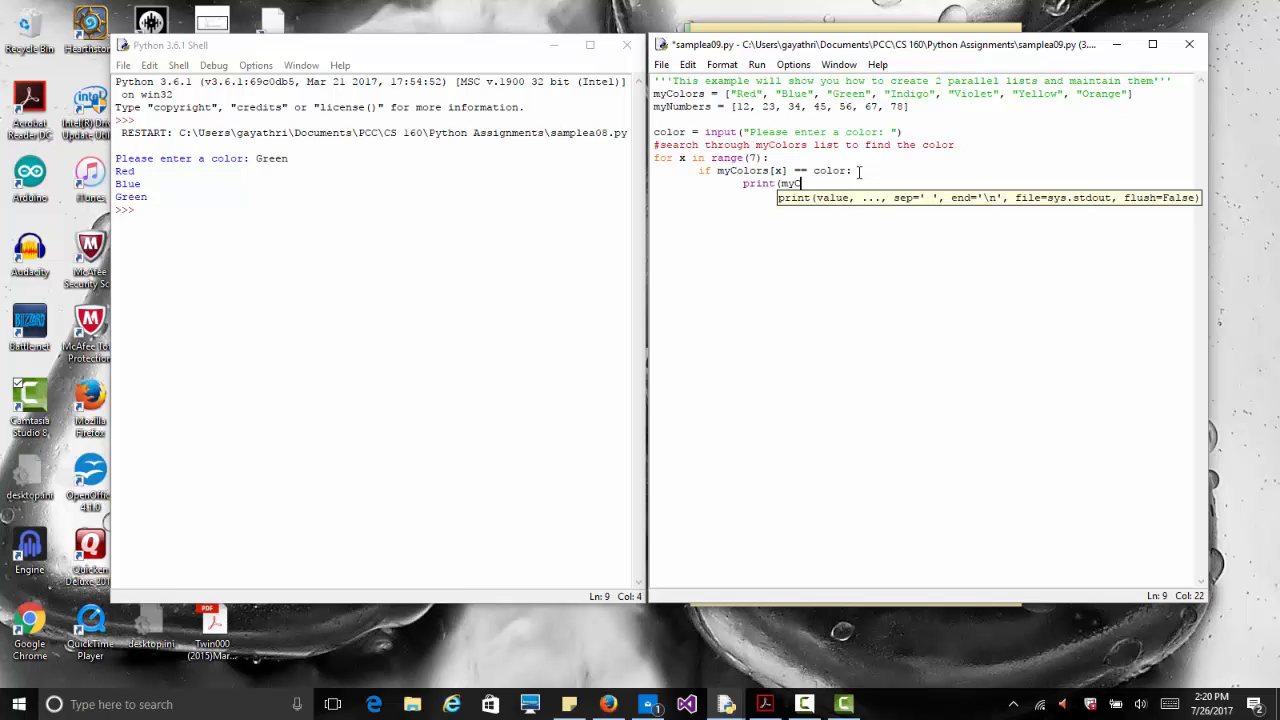
{"action": "type", "text": "olors[x], \" \","}
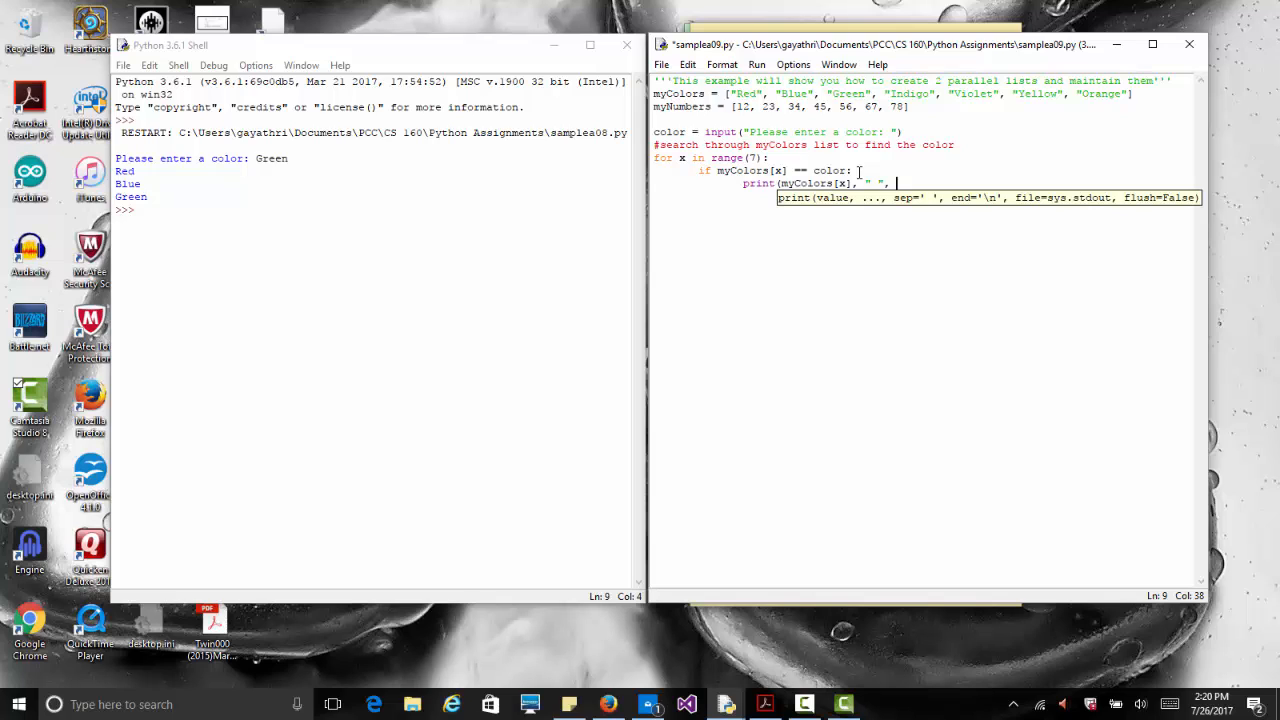
{"action": "type", "text": "myNumbers[x"}
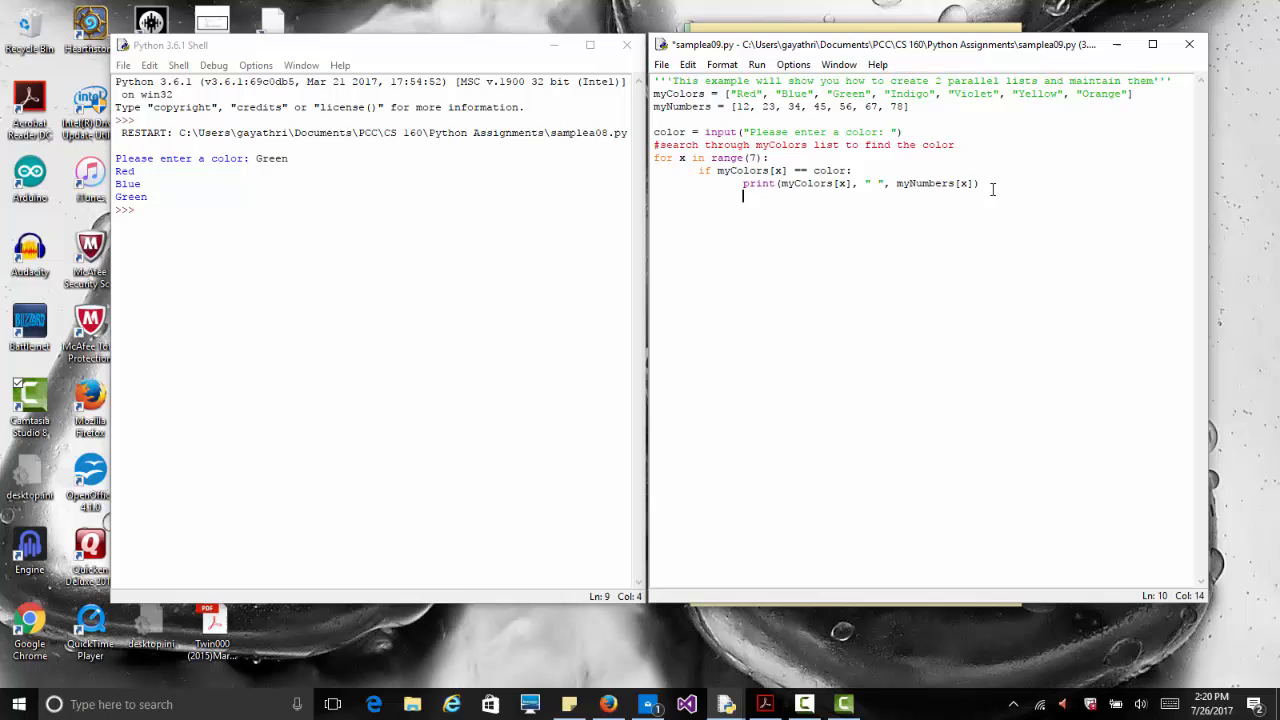
- Place the cursor on the empty unindented line below the search loop
{"action": "left_click", "coordinate": [655, 195]}
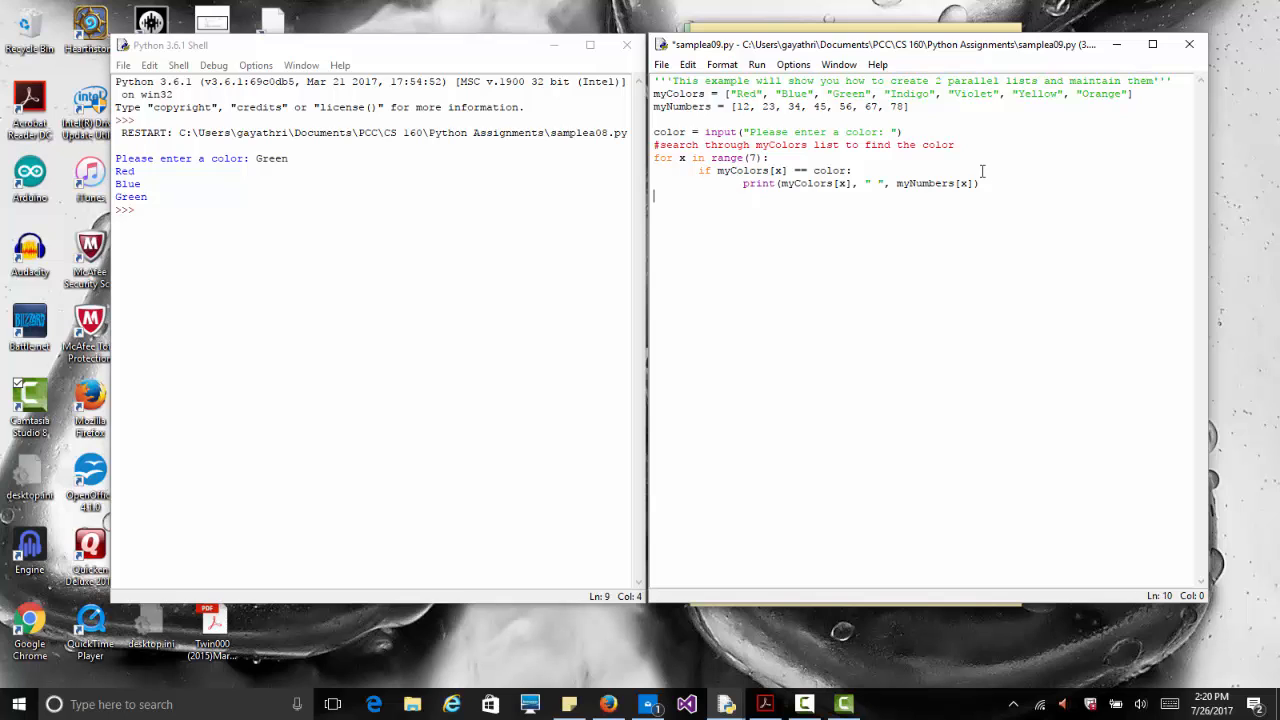
{"action": "mouse_move", "coordinate": [724, 162]}
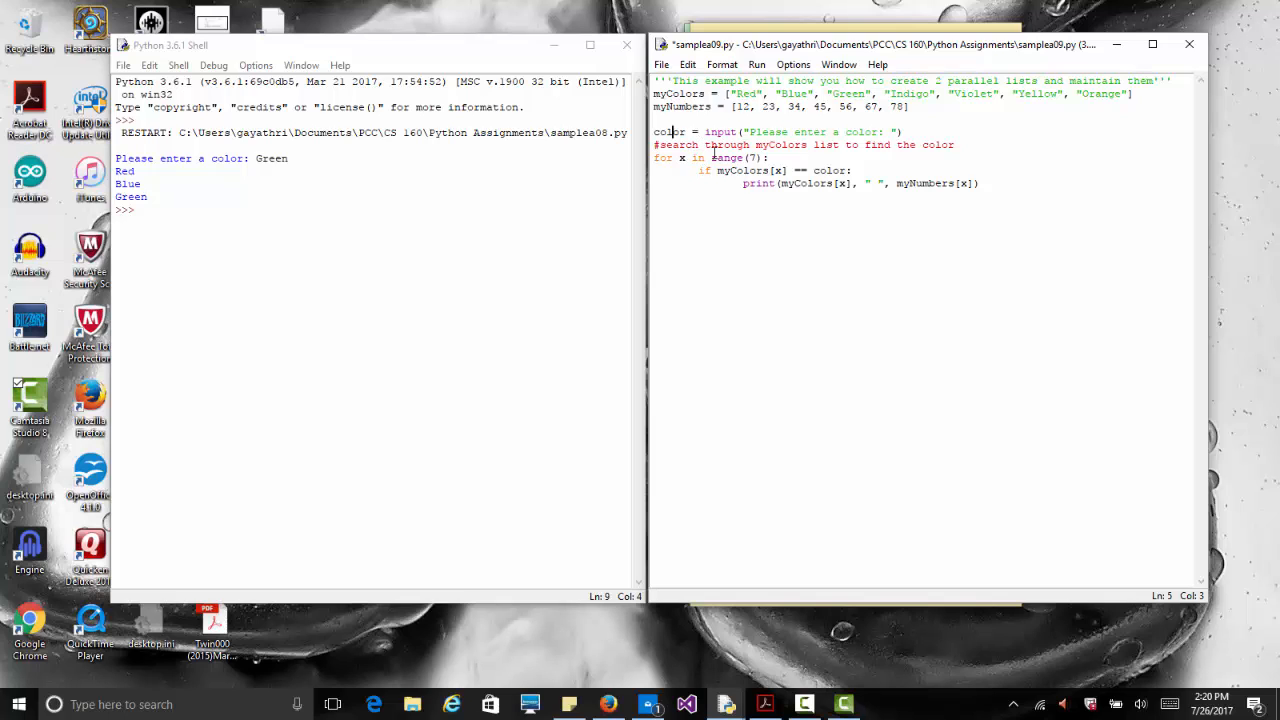
{"action": "mouse_move", "coordinate": [725, 158]}
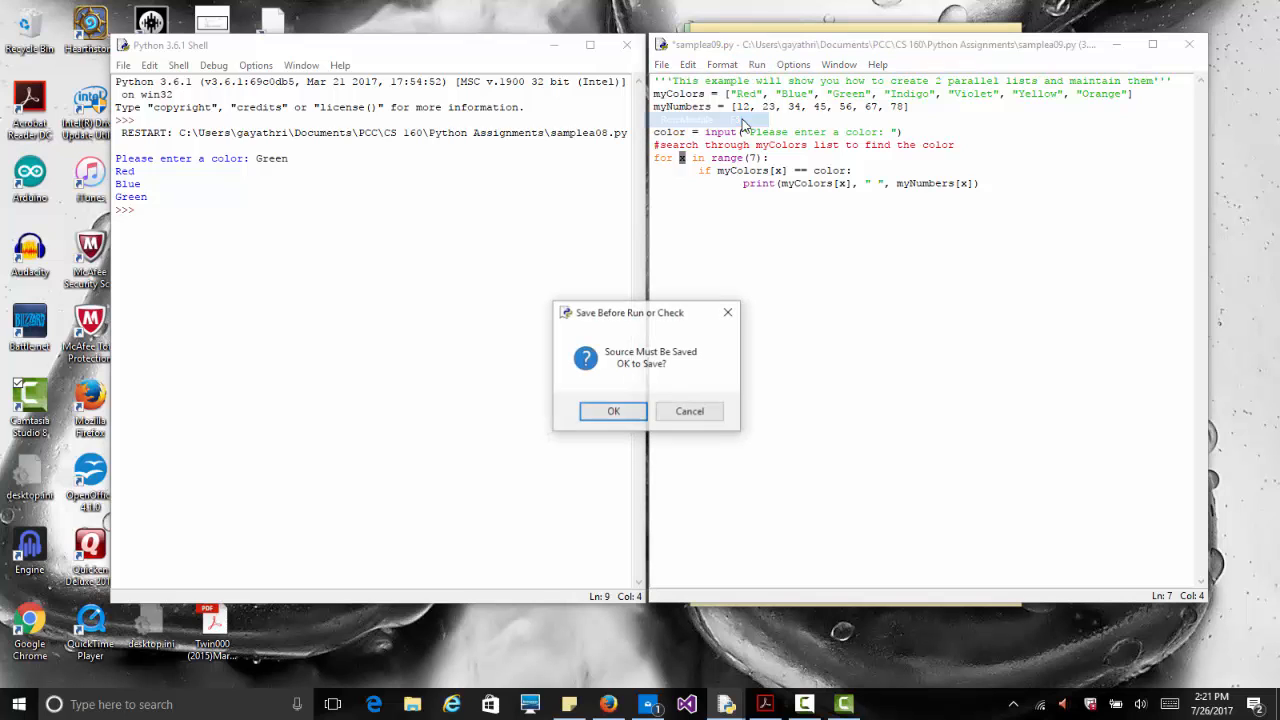
- Save and run the script with Blue (prints 23), then rerun with Indigo (prints 45)
{"action": "left_click", "coordinate": [613, 411]}
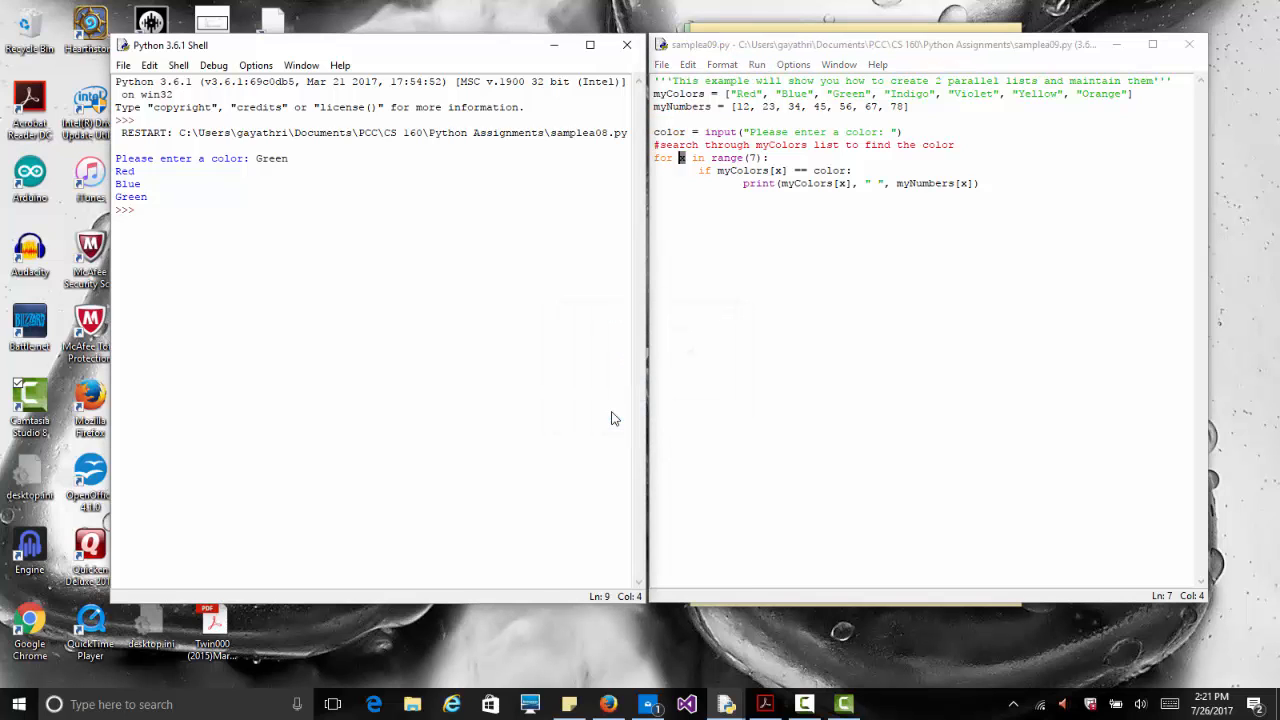
{"action": "key", "text": "F5"}
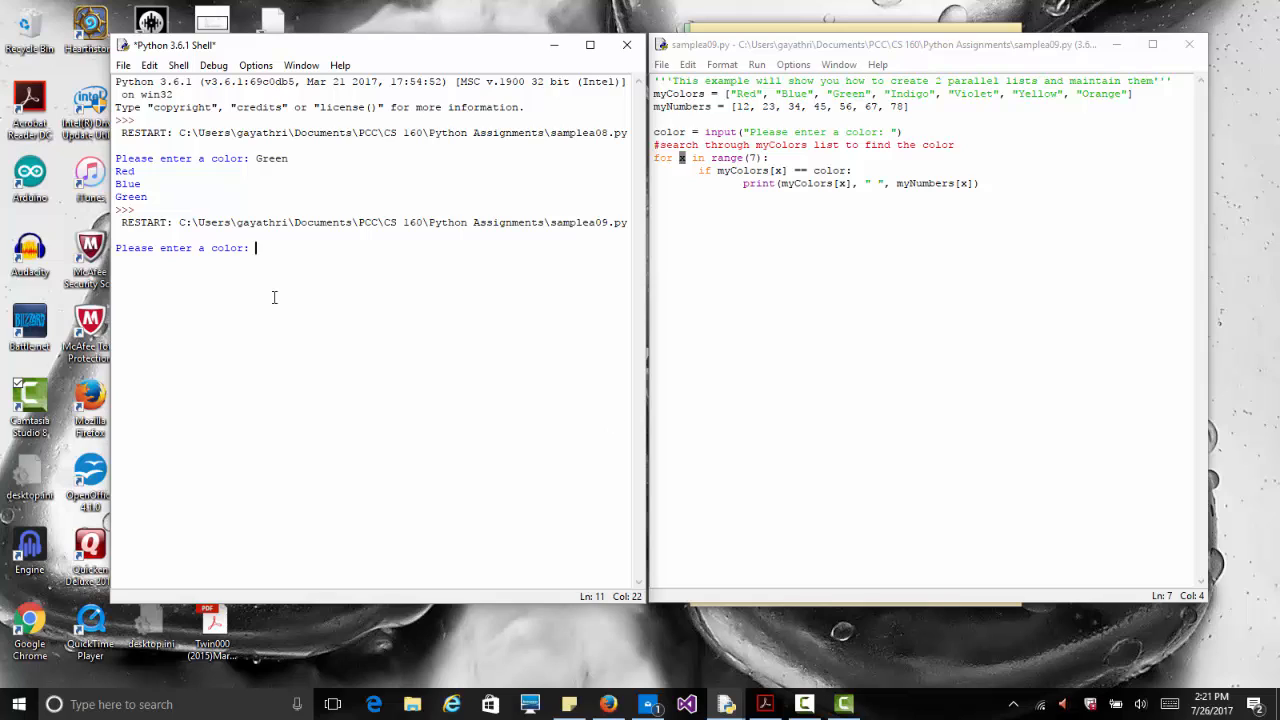
{"action": "type", "text": "Blue"}
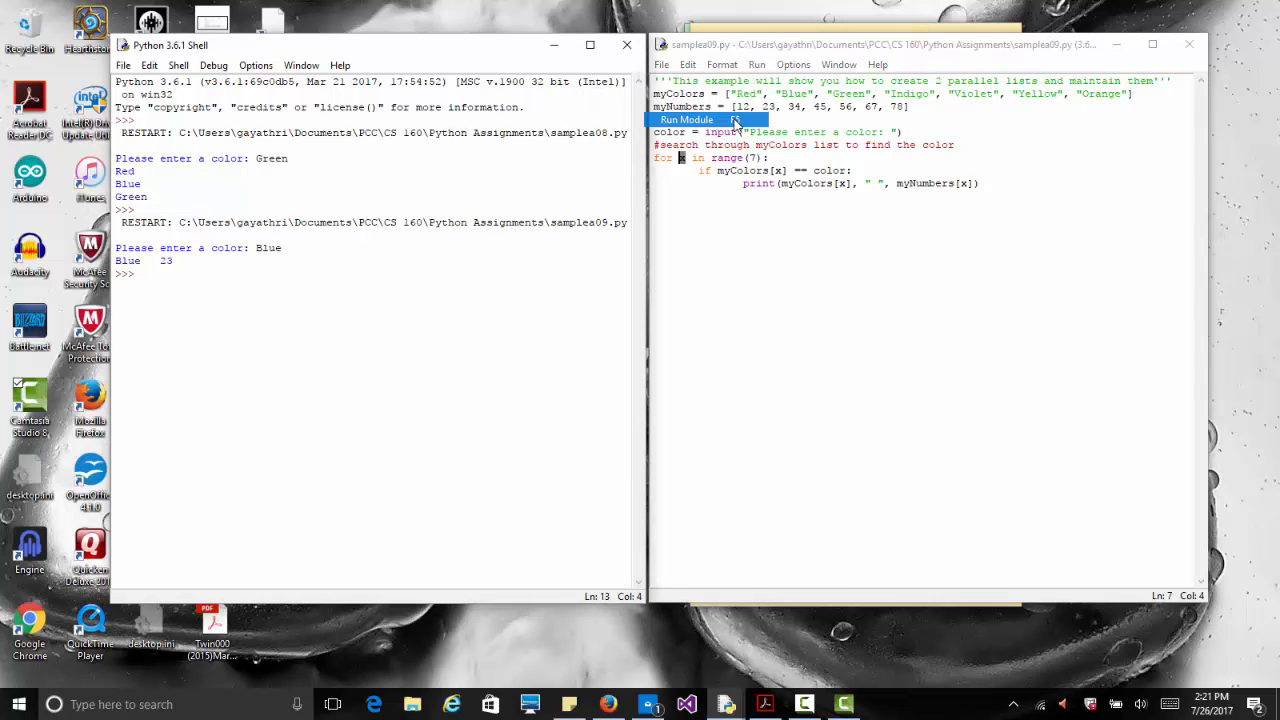
{"action": "left_click", "coordinate": [687, 119]}
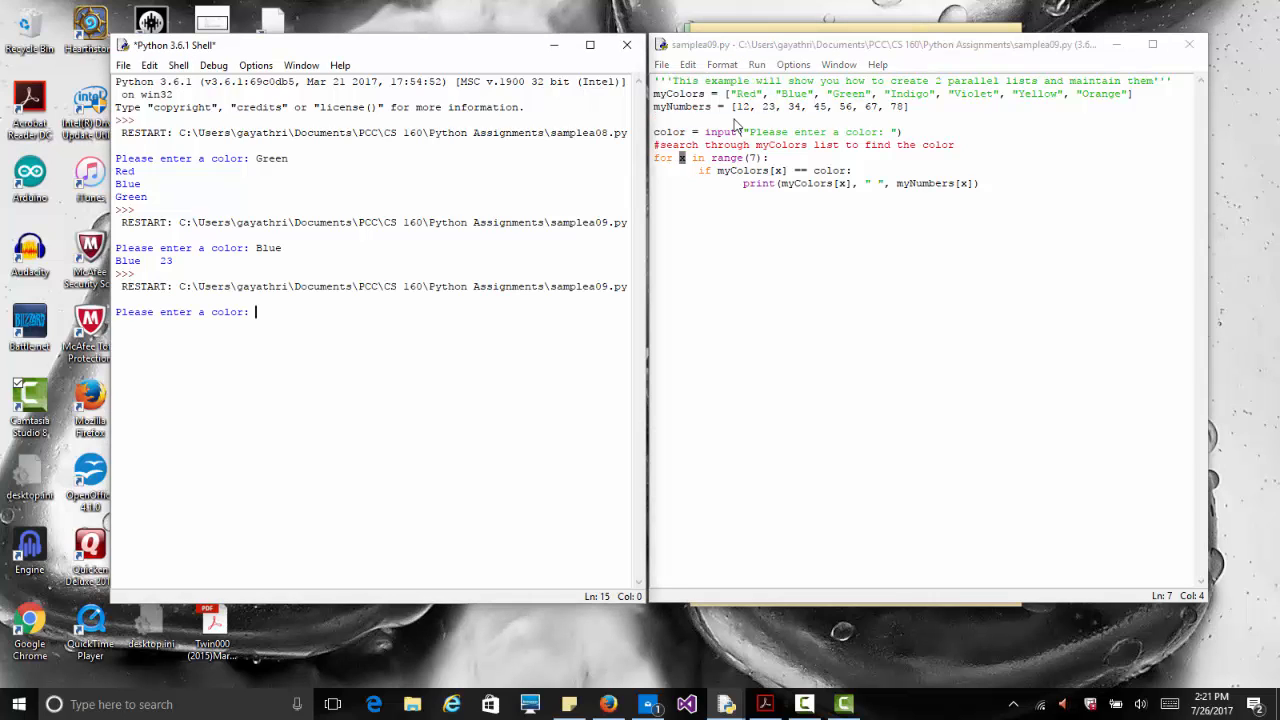
{"action": "type", "text": "Indigo"}
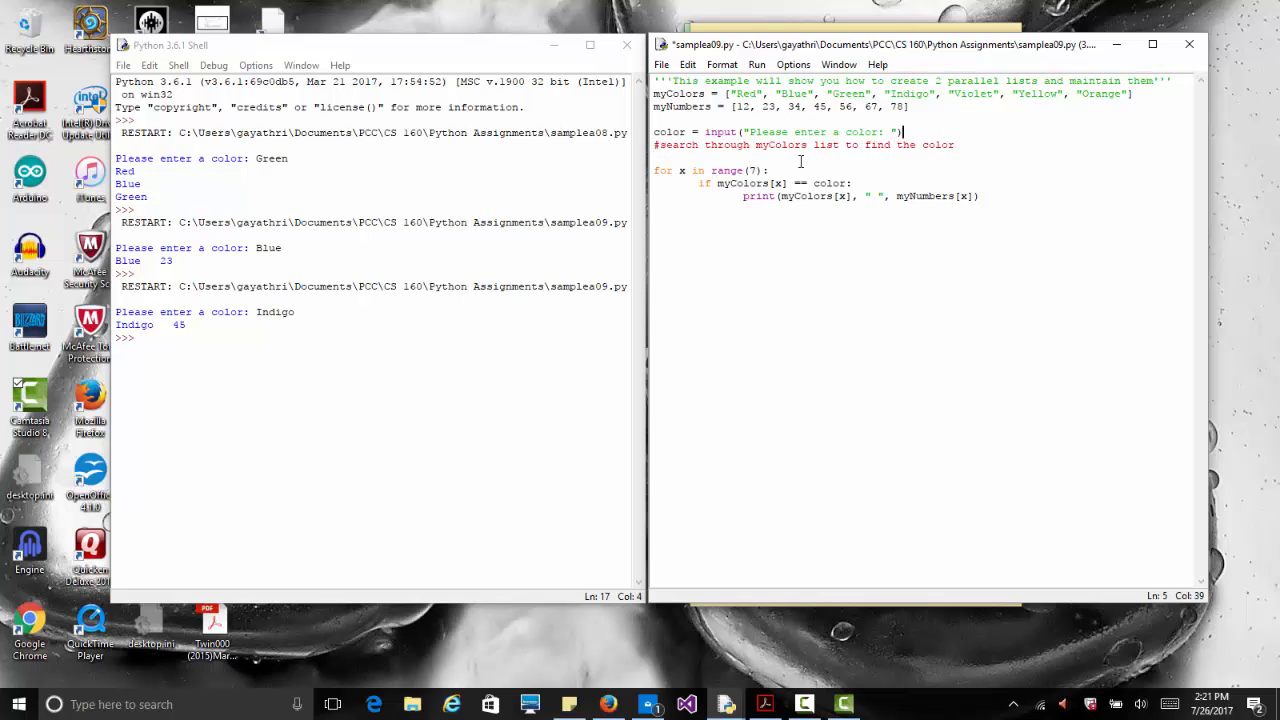
- Insert while color!='q': above the for loop and indent the for/if/print block
{"action": "type", "text": "whi"}
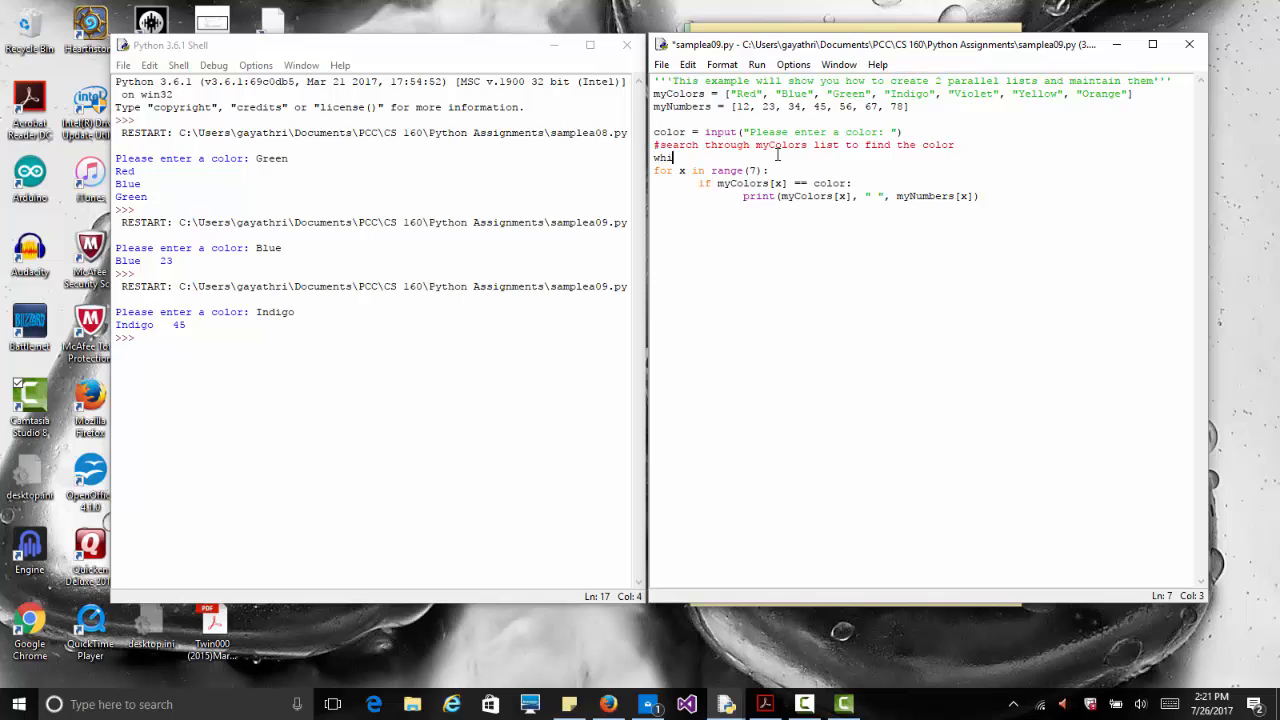
{"action": "type", "text": "e color"}
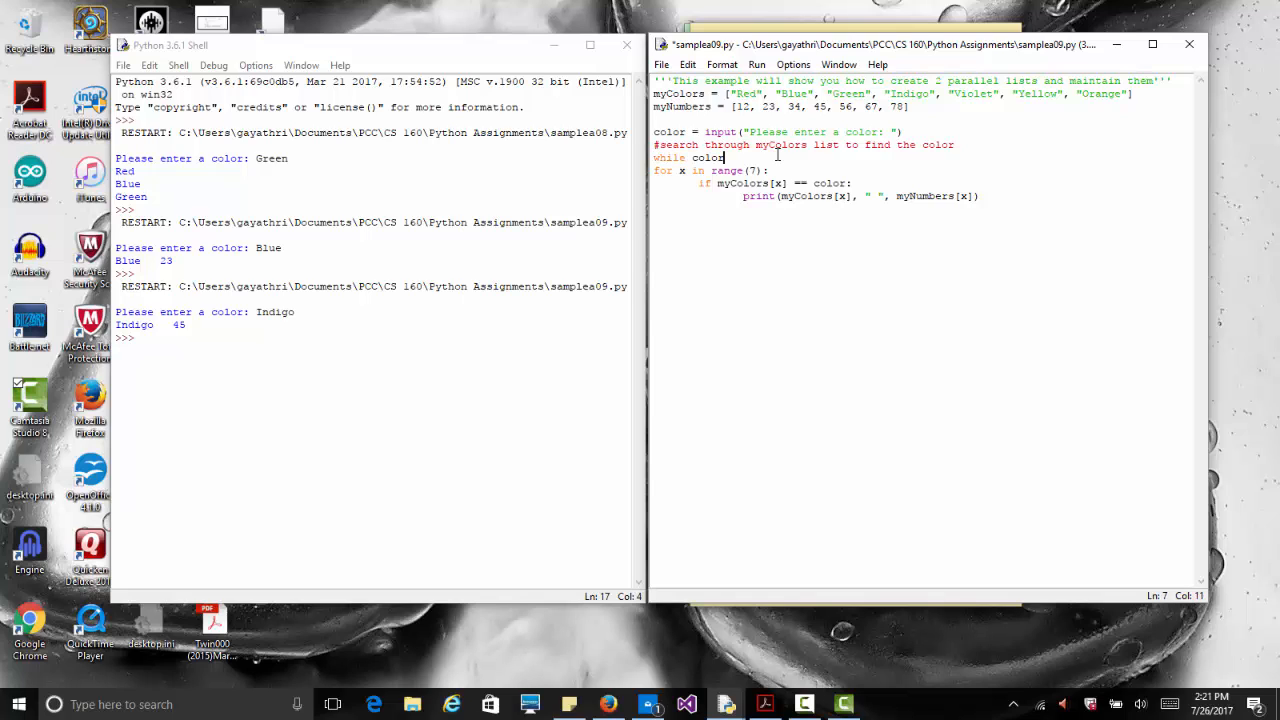
{"action": "type", "text": "!="}
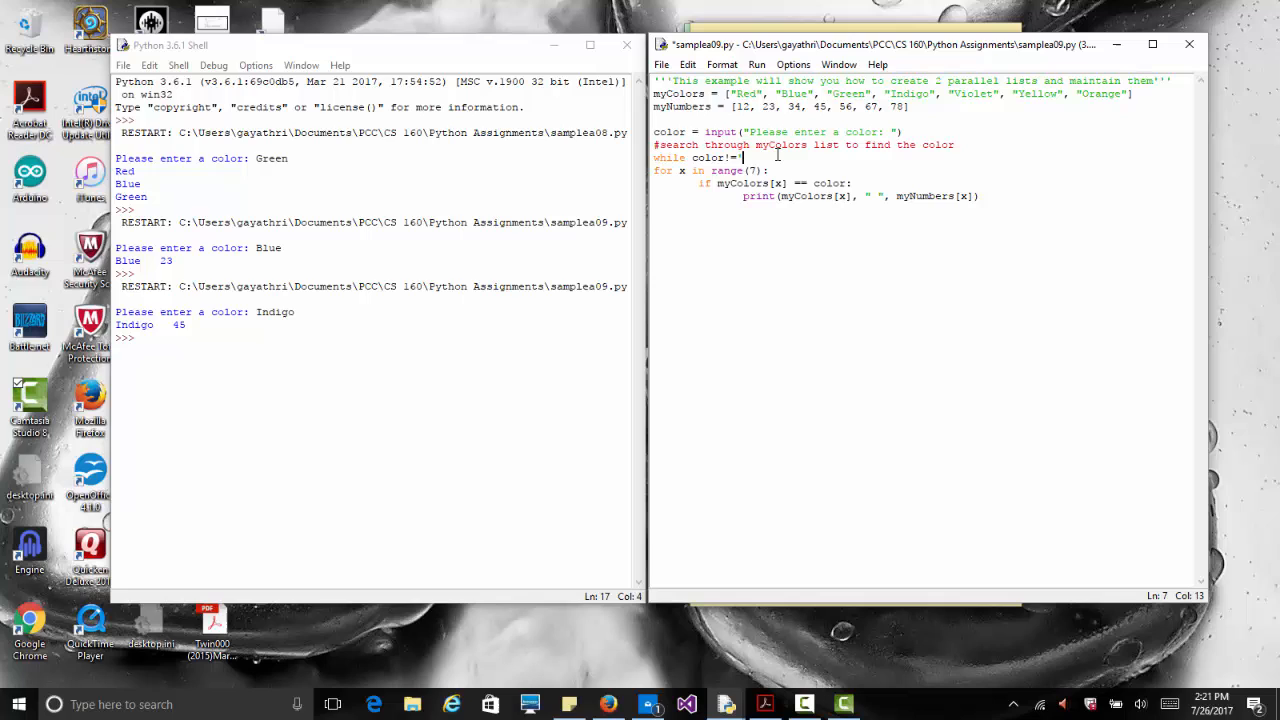
{"action": "type", "text": "'q':"}
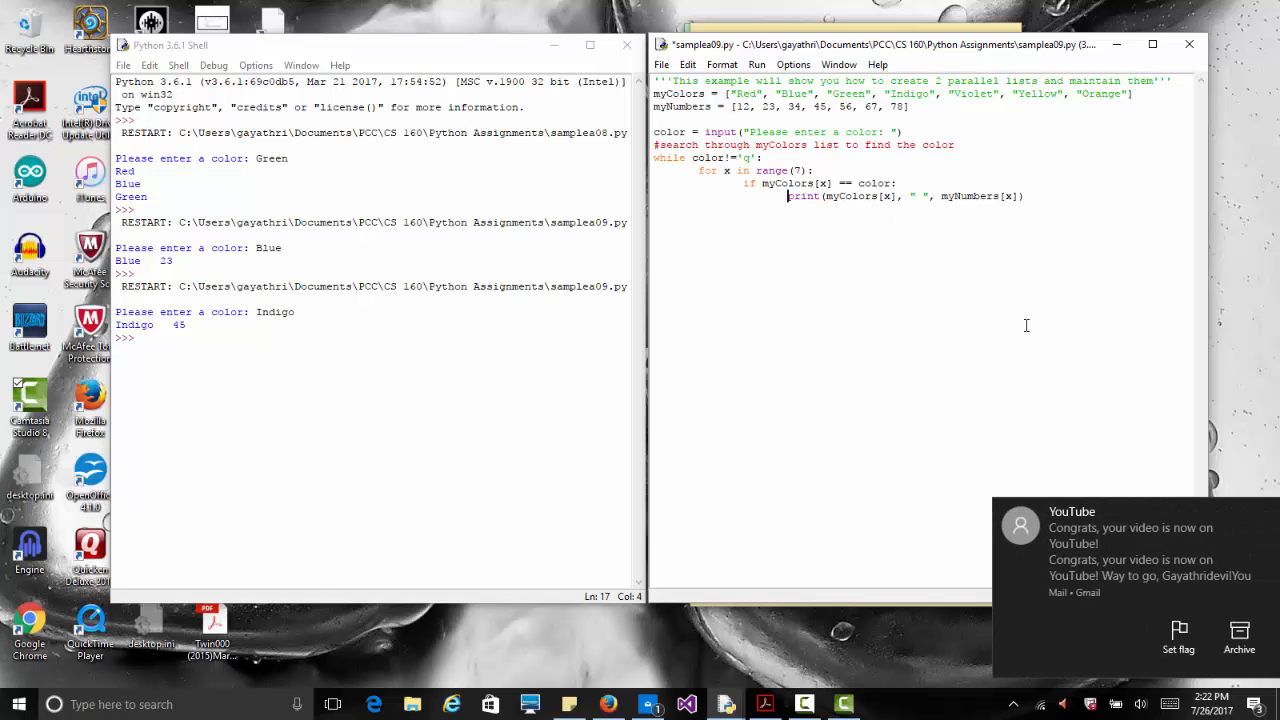
{"action": "mouse_move", "coordinate": [1051, 198]}
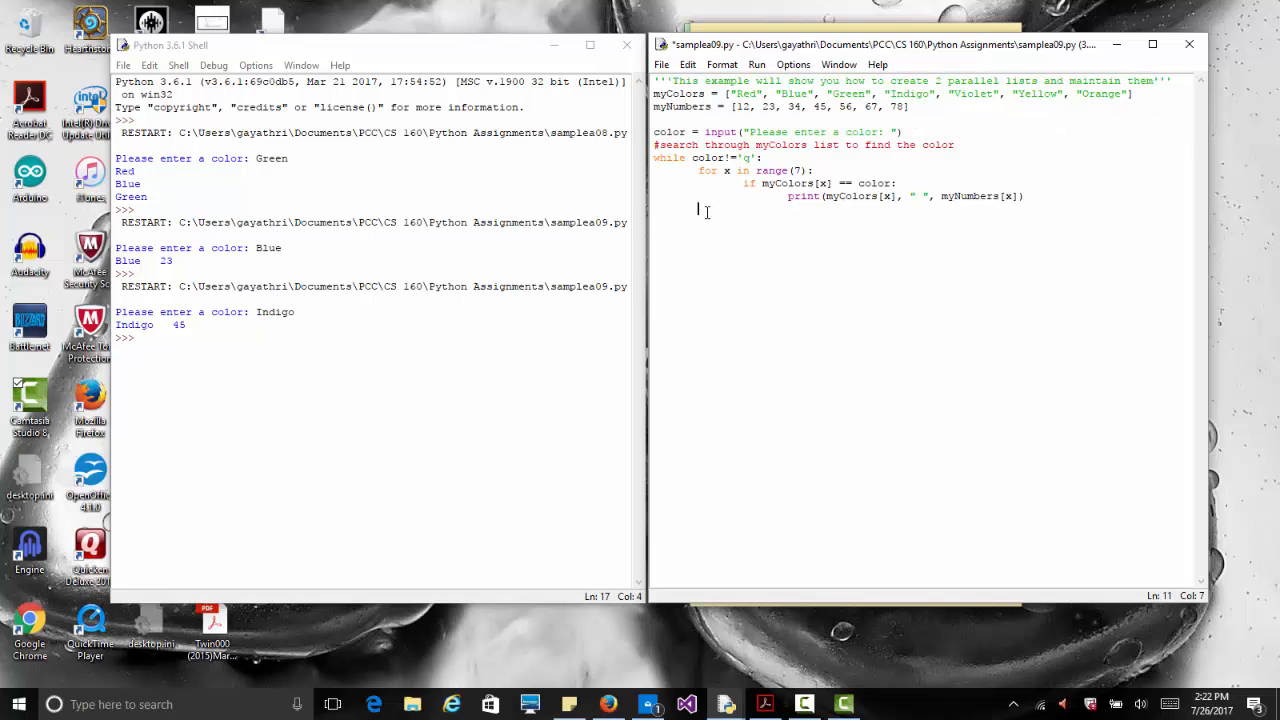
- Add color = input("Please enter a color: ") at the end of the while loop
{"action": "type", "text": "color = input(\"Please enter a color: \")"}
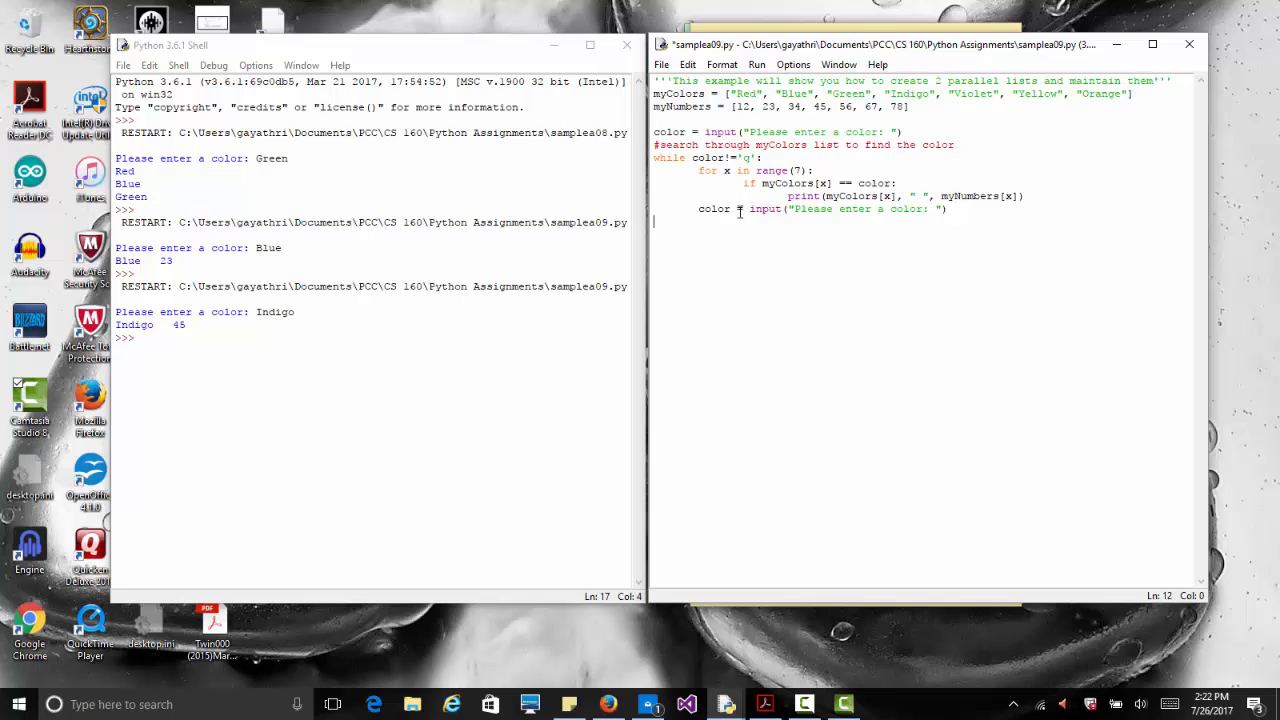
{"action": "mouse_move", "coordinate": [690, 204]}
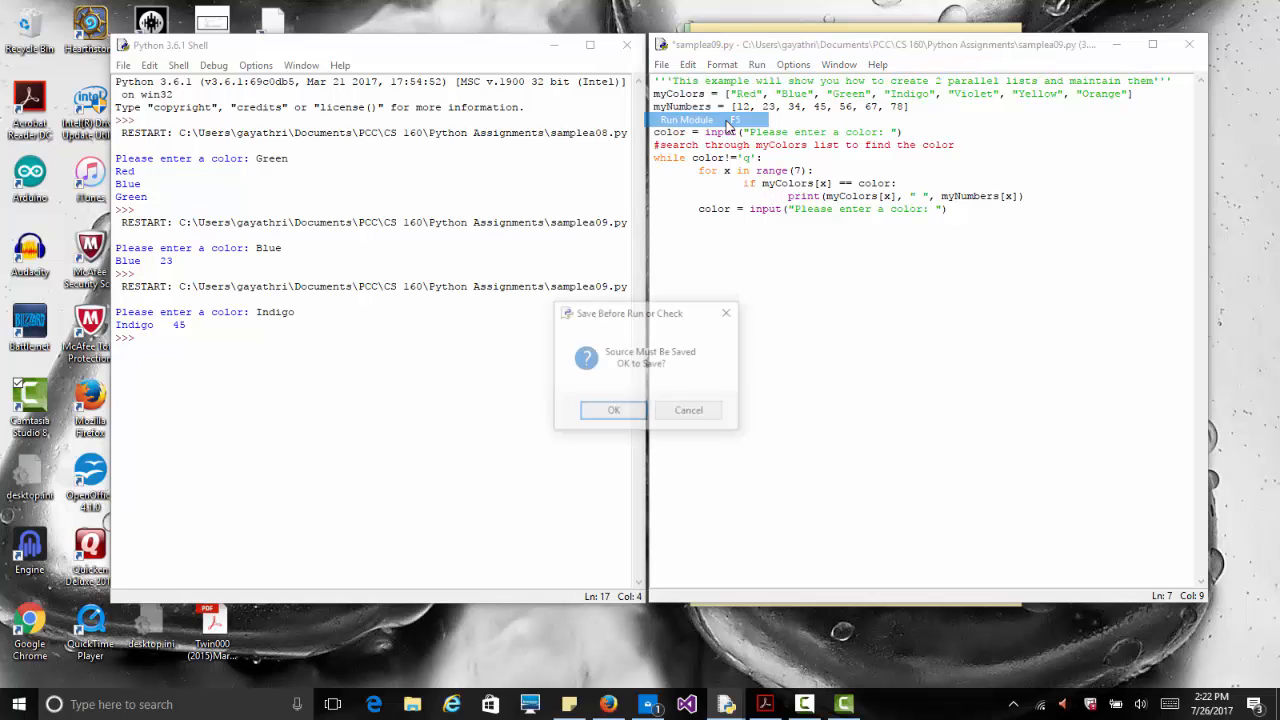
- Save and test the loop with Red (12), Yellow (67), then q to quit
{"action": "left_click", "coordinate": [613, 410]}
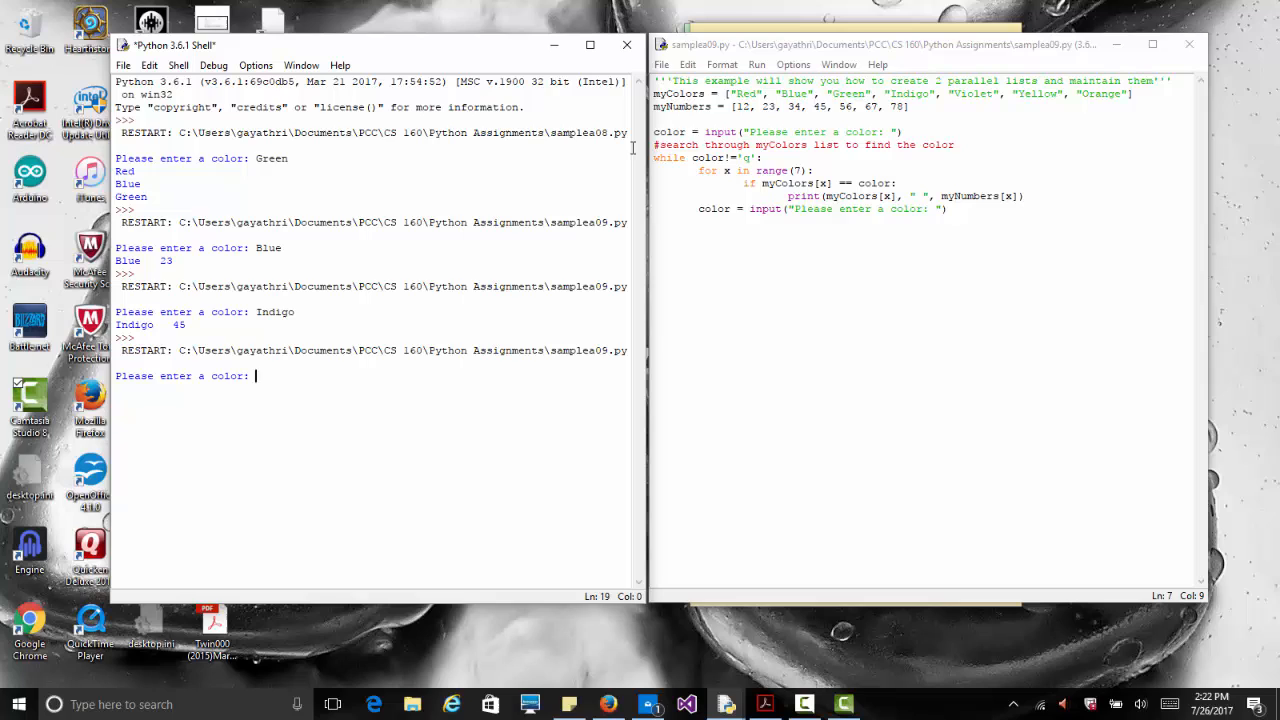
{"action": "type", "text": "Red"}
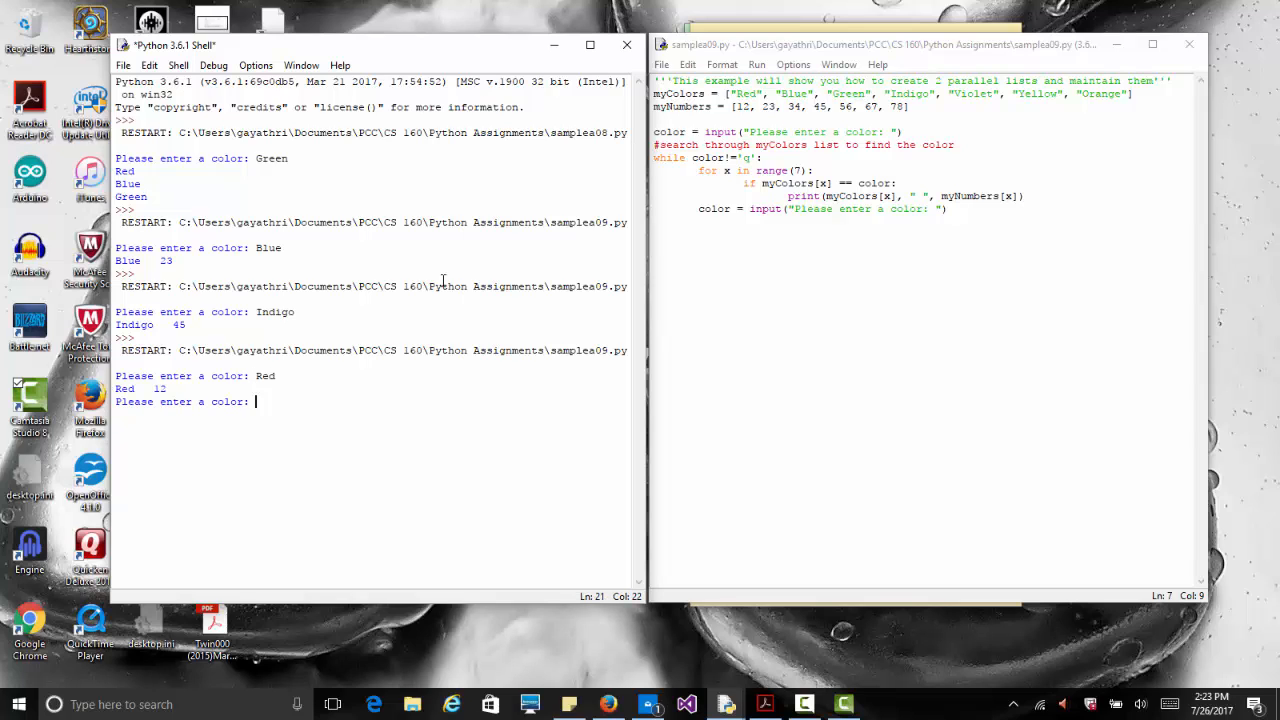
{"action": "type", "text": "Yellow"}
{"action": "type", "text": "pink"}
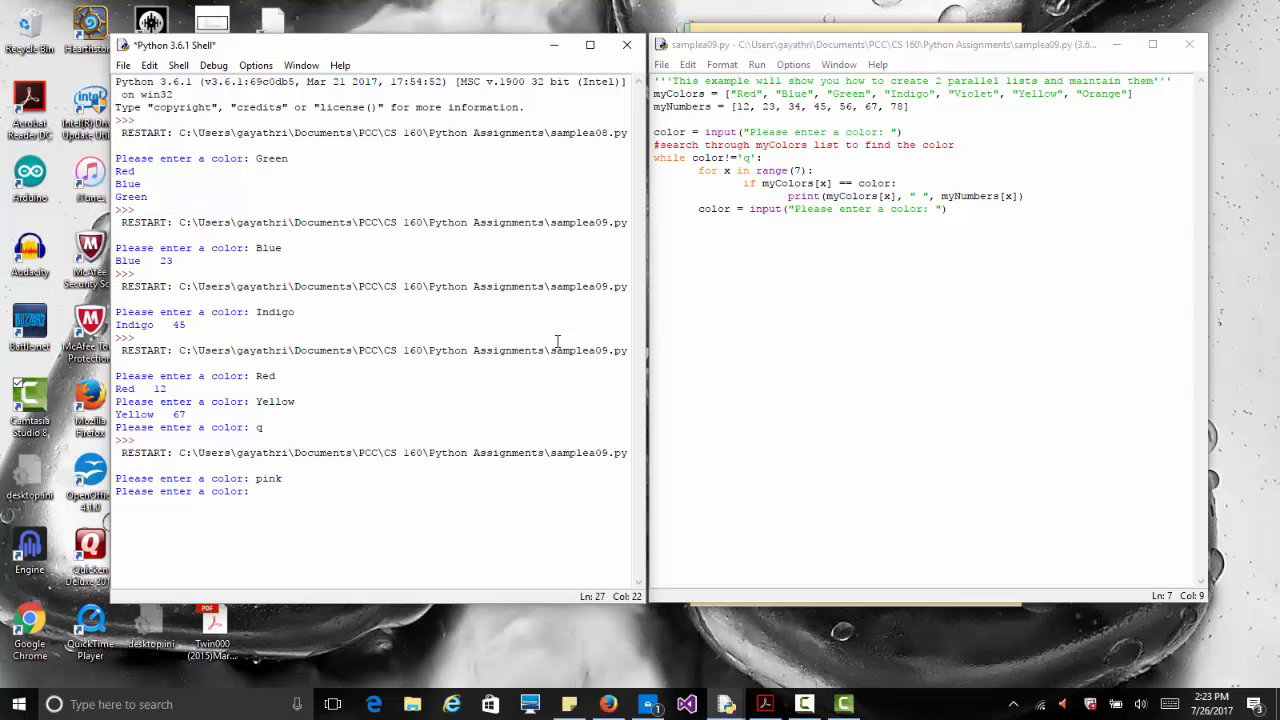
{"action": "type", "text": "q"}
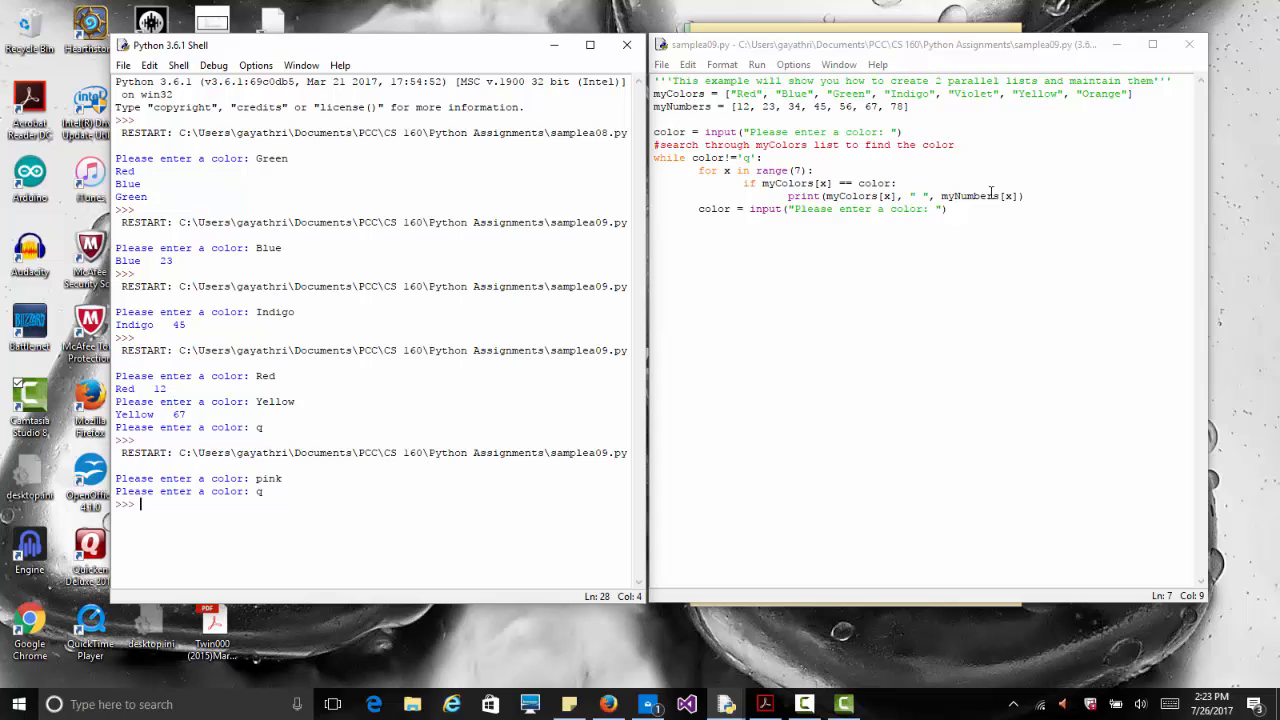
{"action": "left_click", "coordinate": [820, 183]}
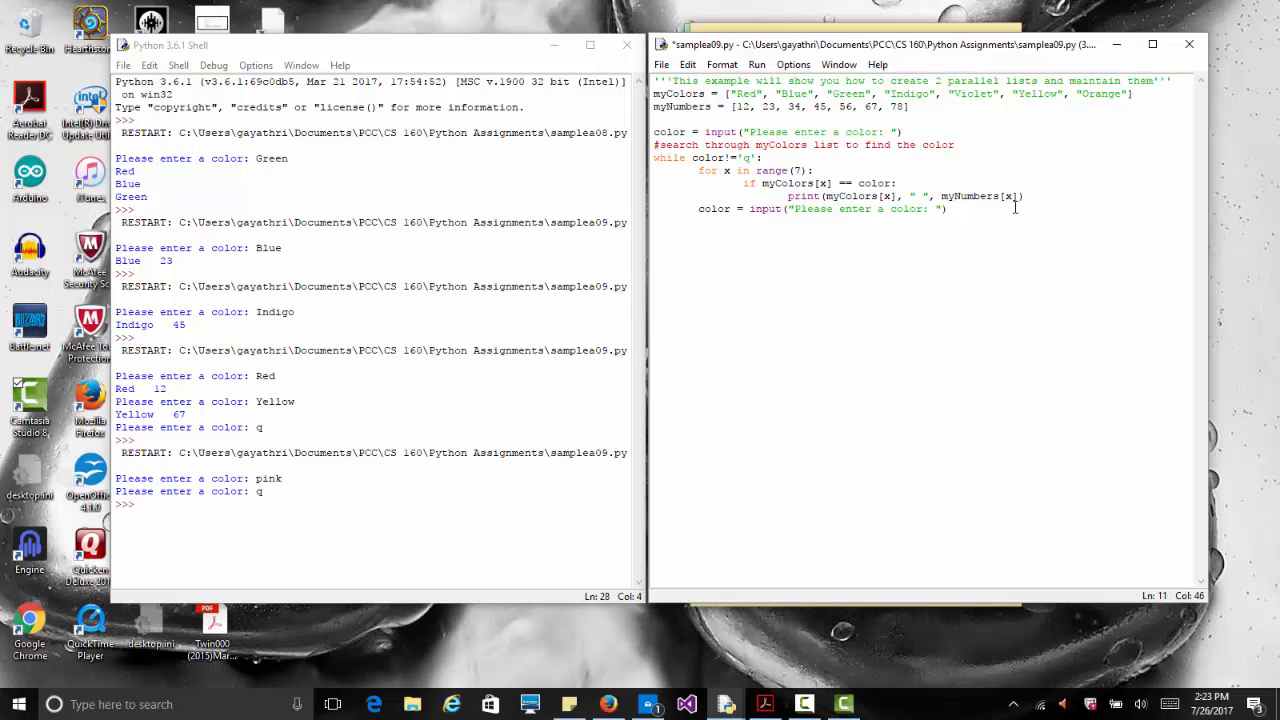
{"action": "mouse_move", "coordinate": [787, 120]}
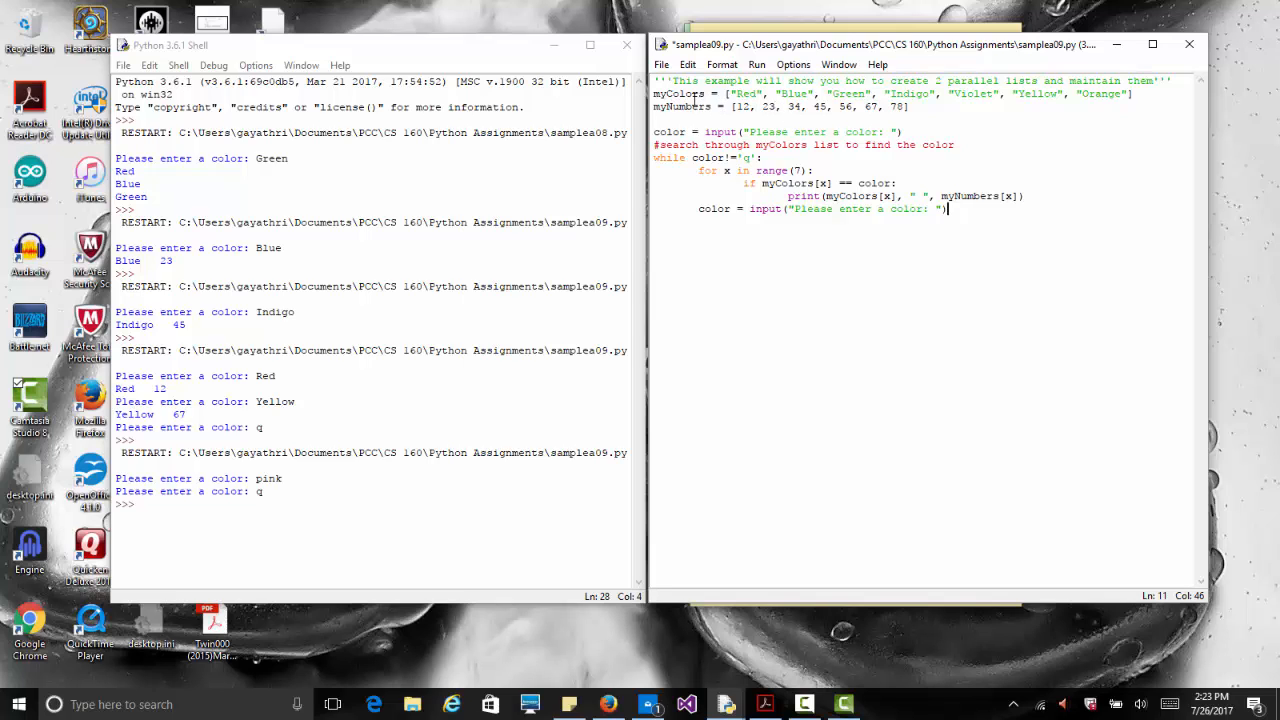
{"action": "mouse_move", "coordinate": [947, 208]}
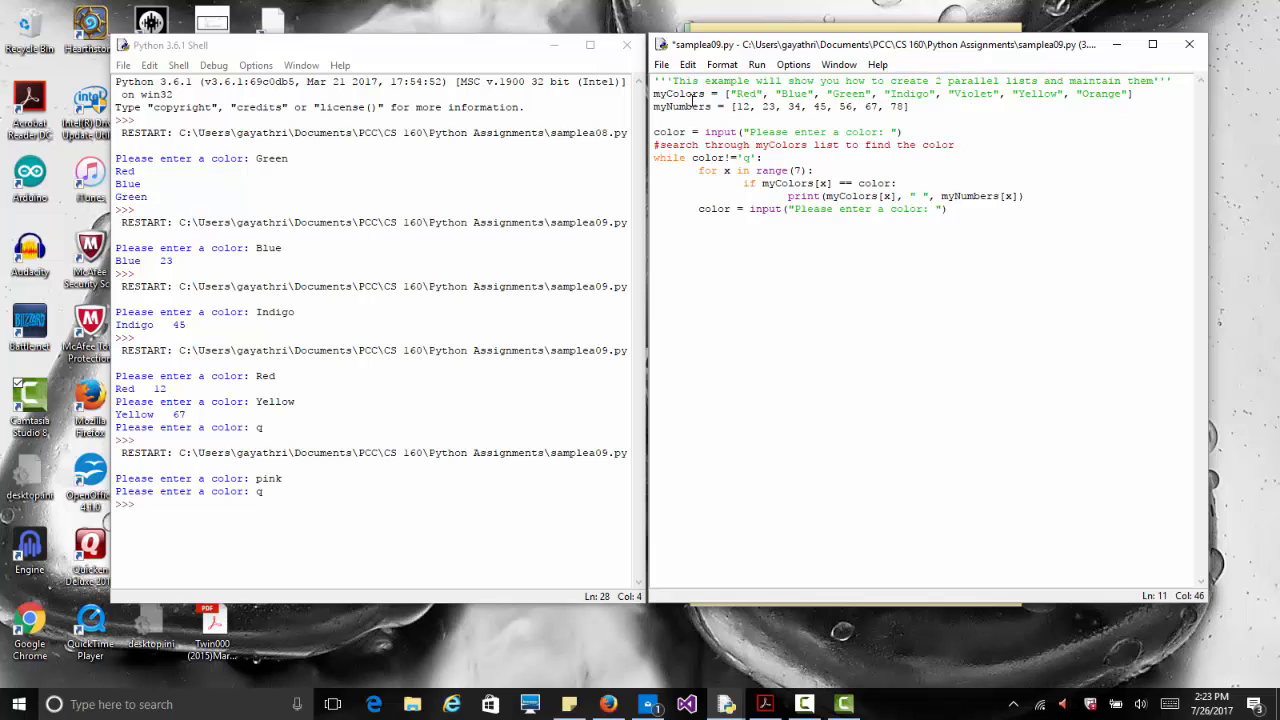